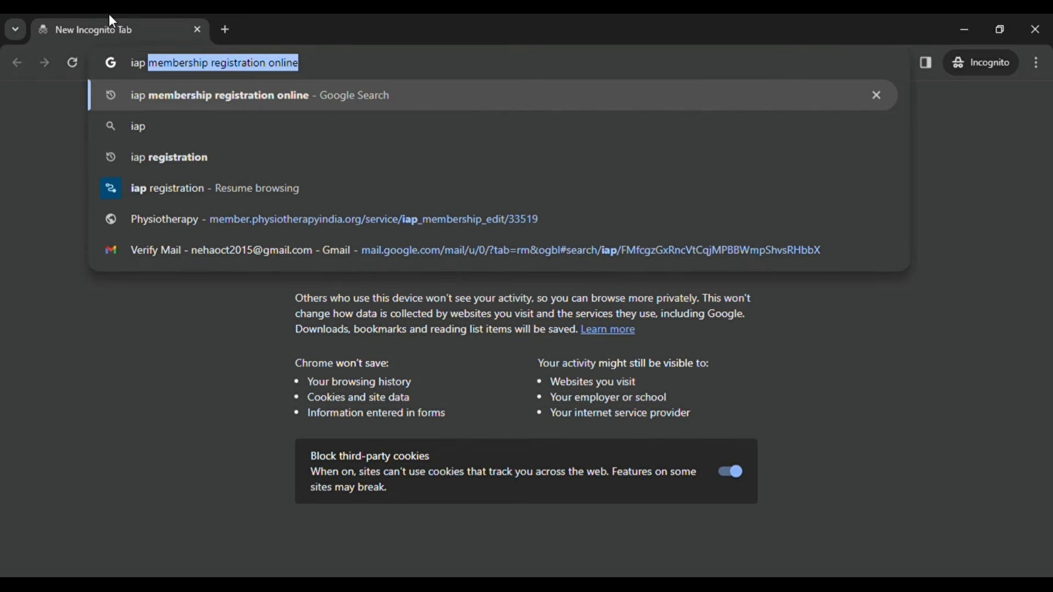
mouse_move(139, 98)
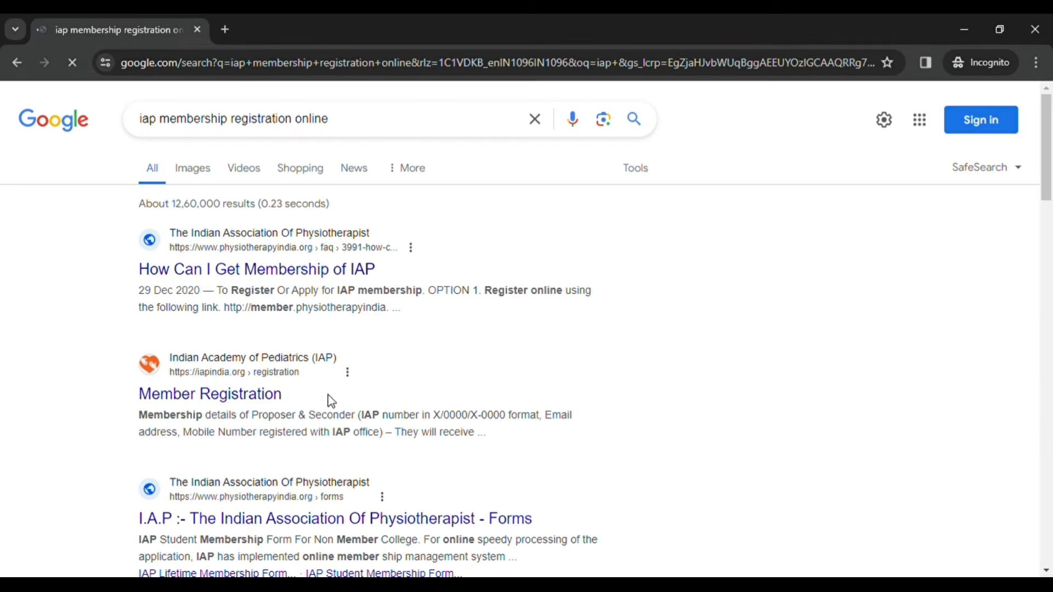
mouse_move(256, 269)
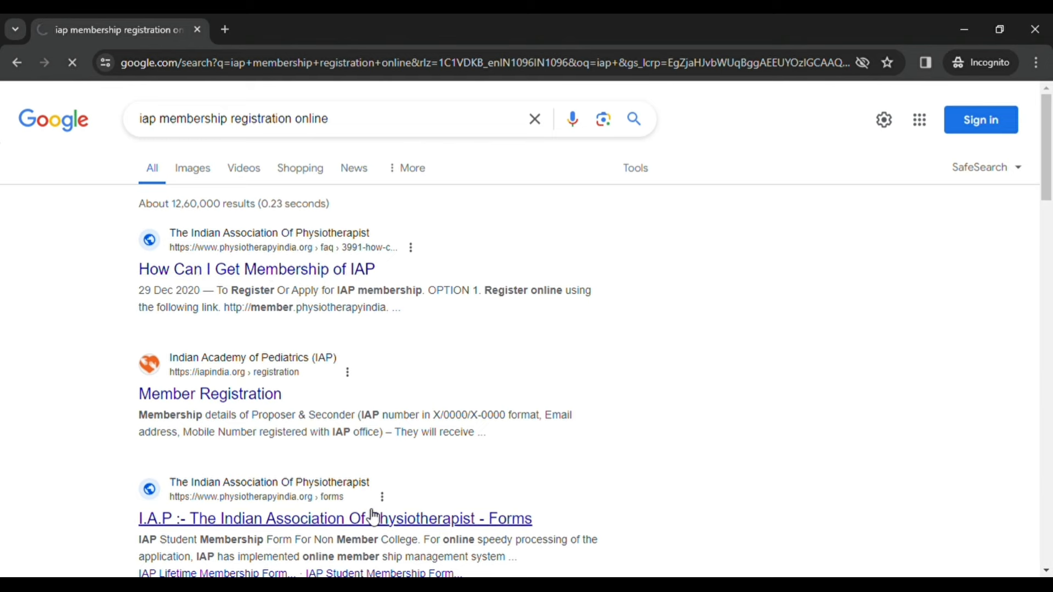
Go from the 'I.A.P Forms' search result to the Member Services sign-in page
click(335, 517)
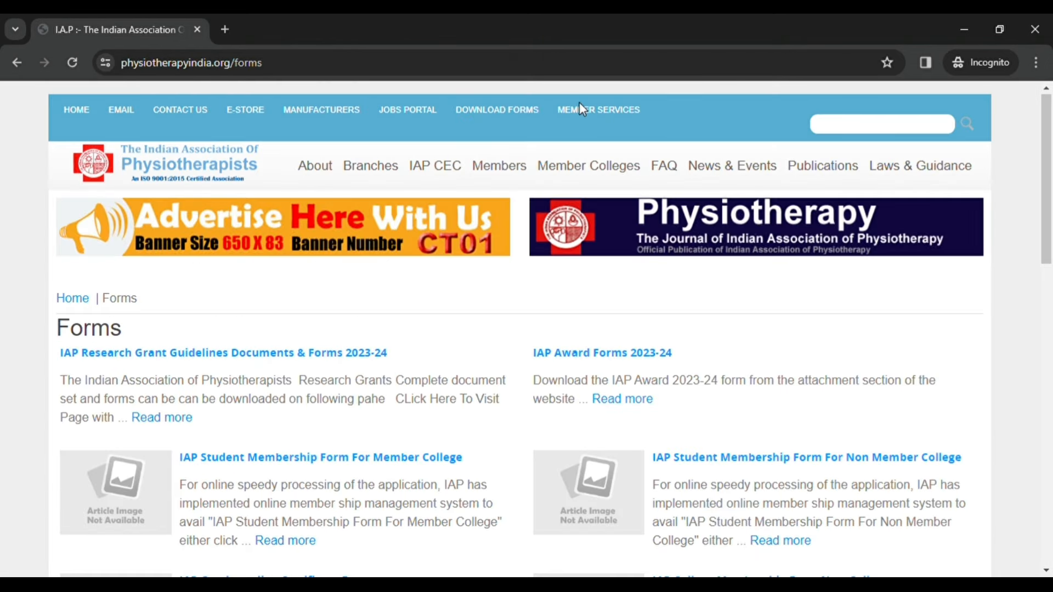
mouse_move(587, 121)
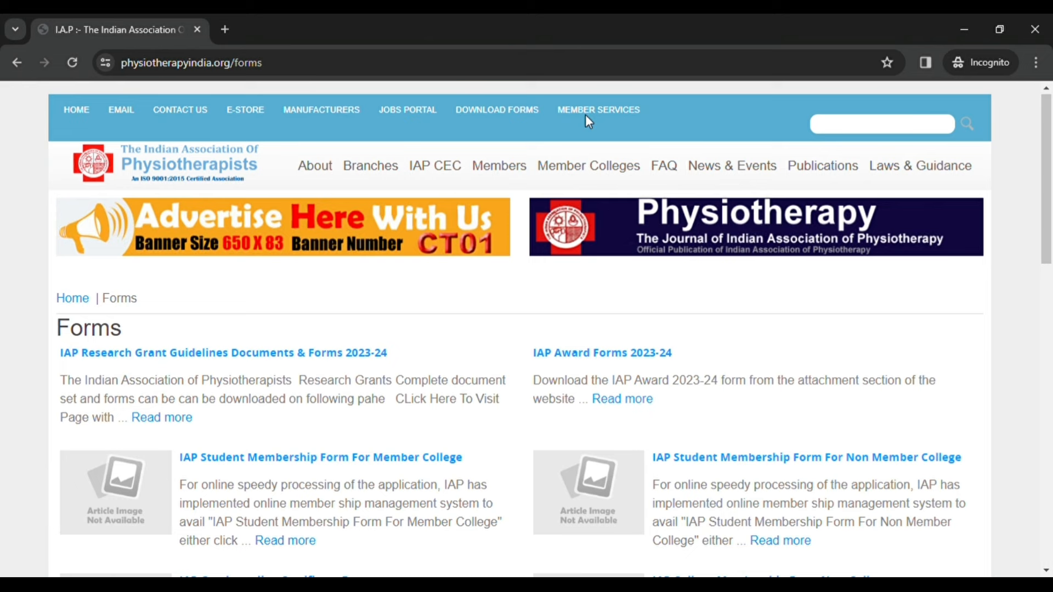
mouse_move(597, 113)
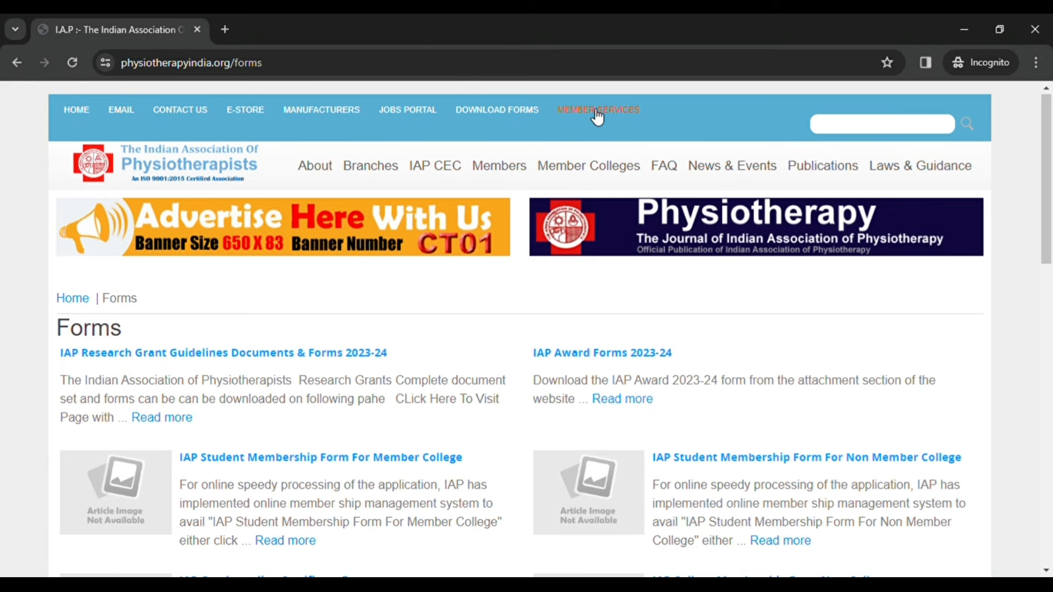
click(598, 109)
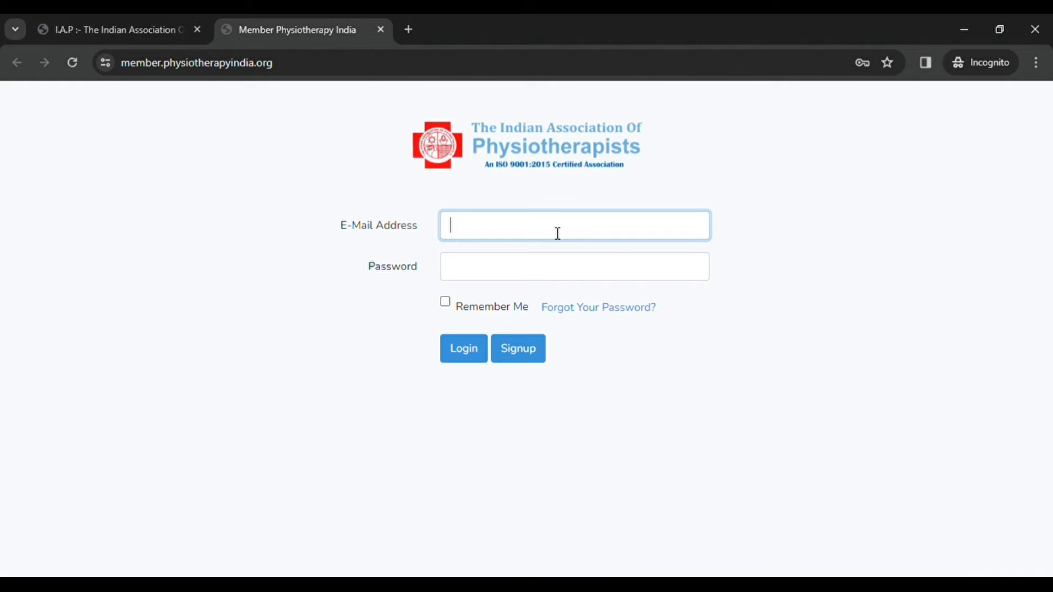
mouse_move(535, 362)
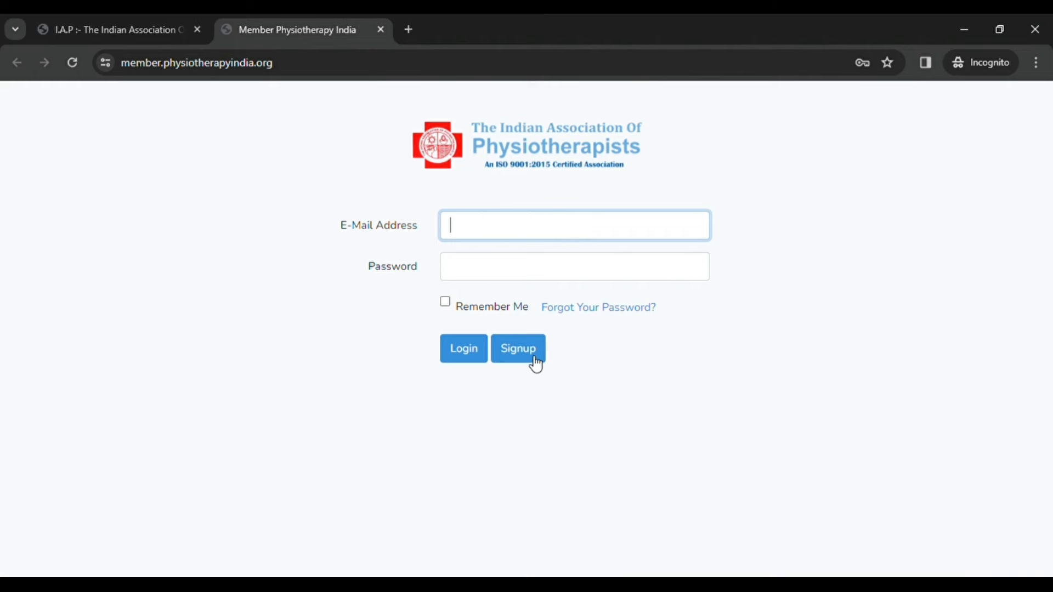
click(518, 348)
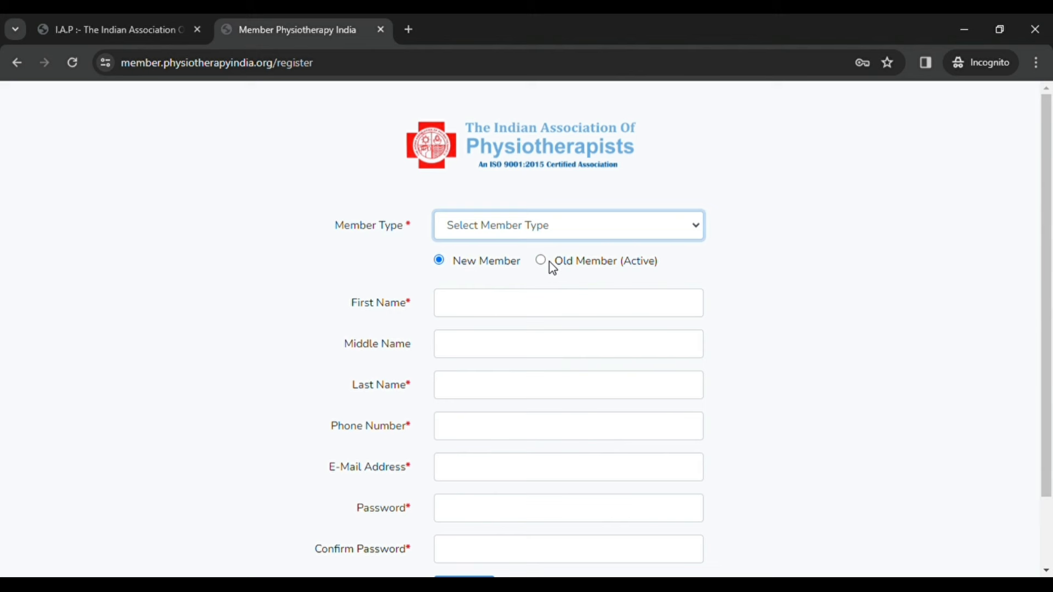
click(568, 225)
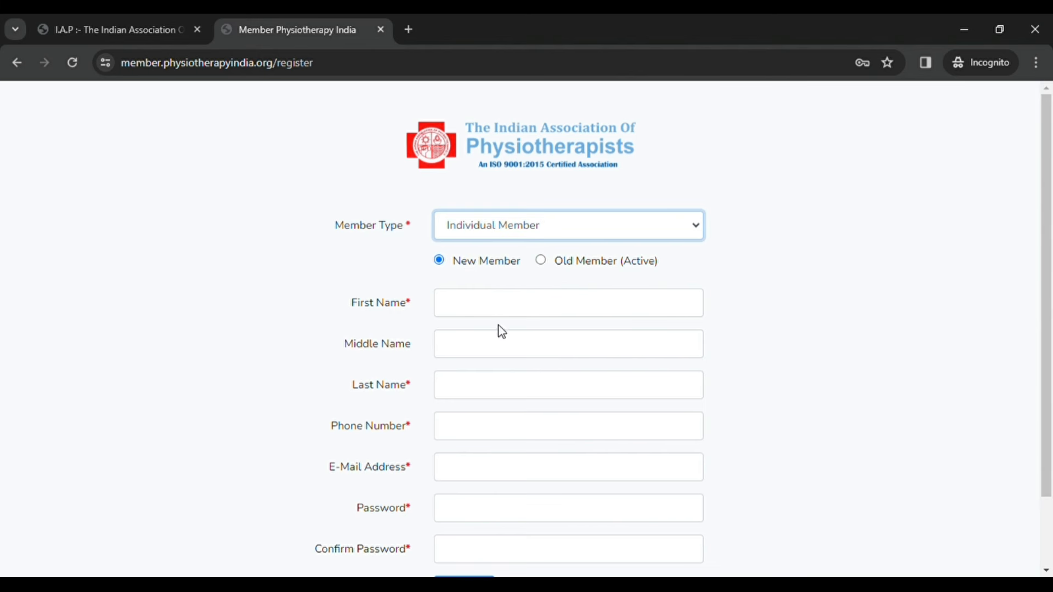
text(neh)
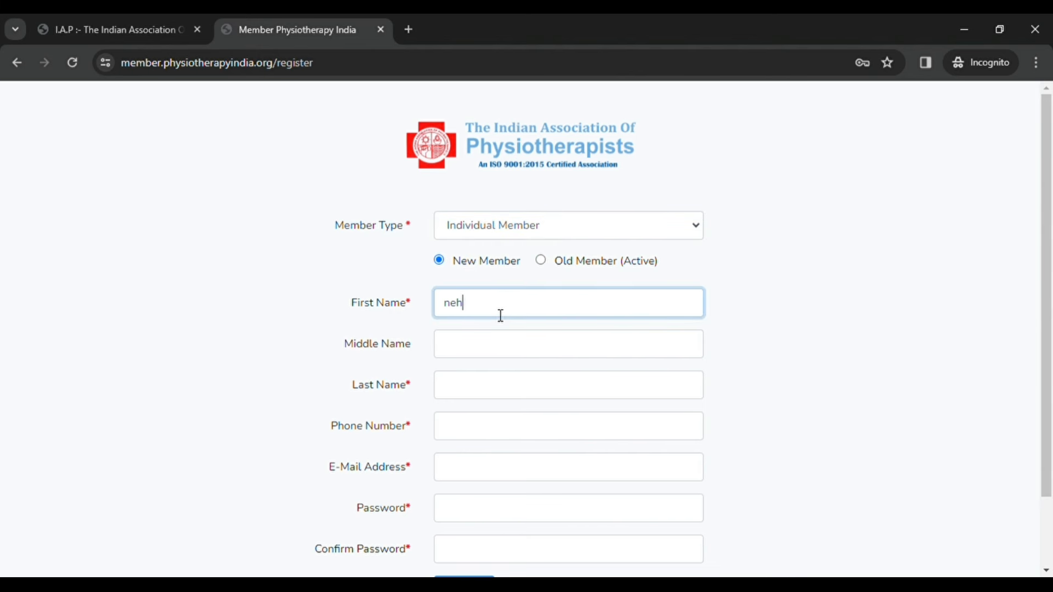
text(a)
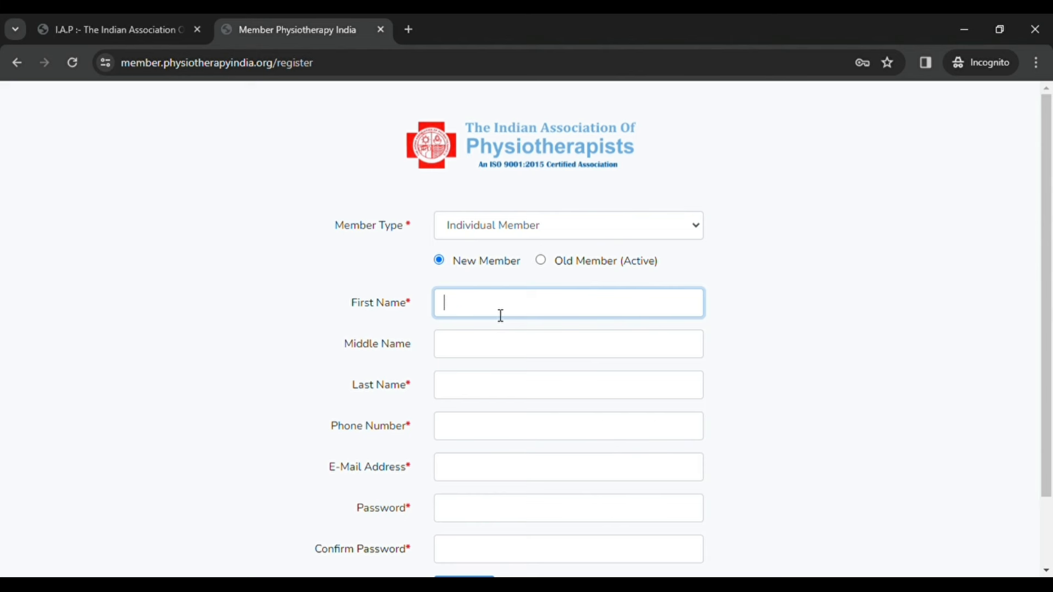
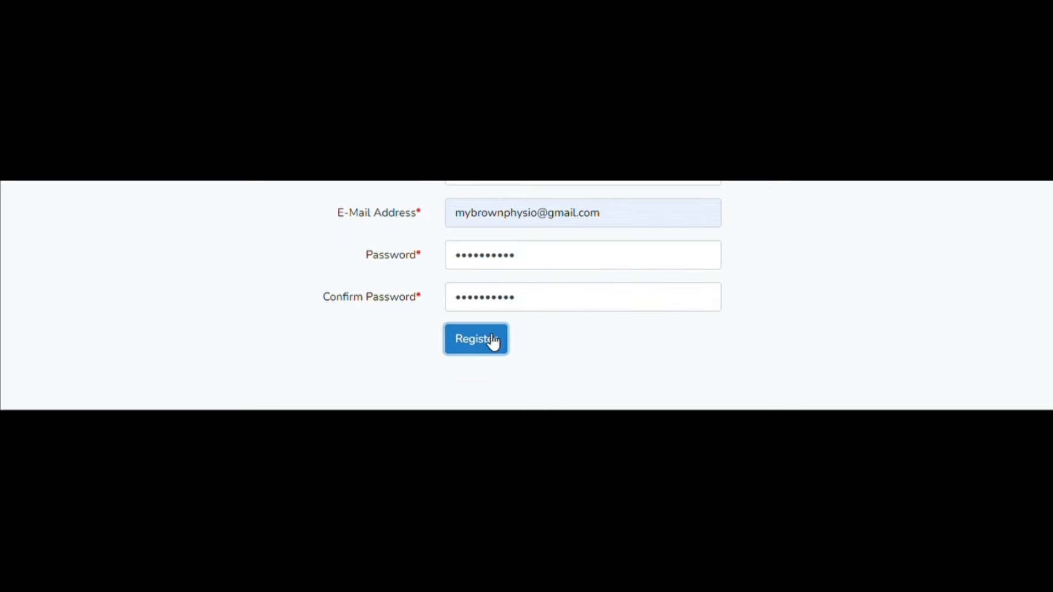
Register the new account and see the activation-link notice
click(475, 338)
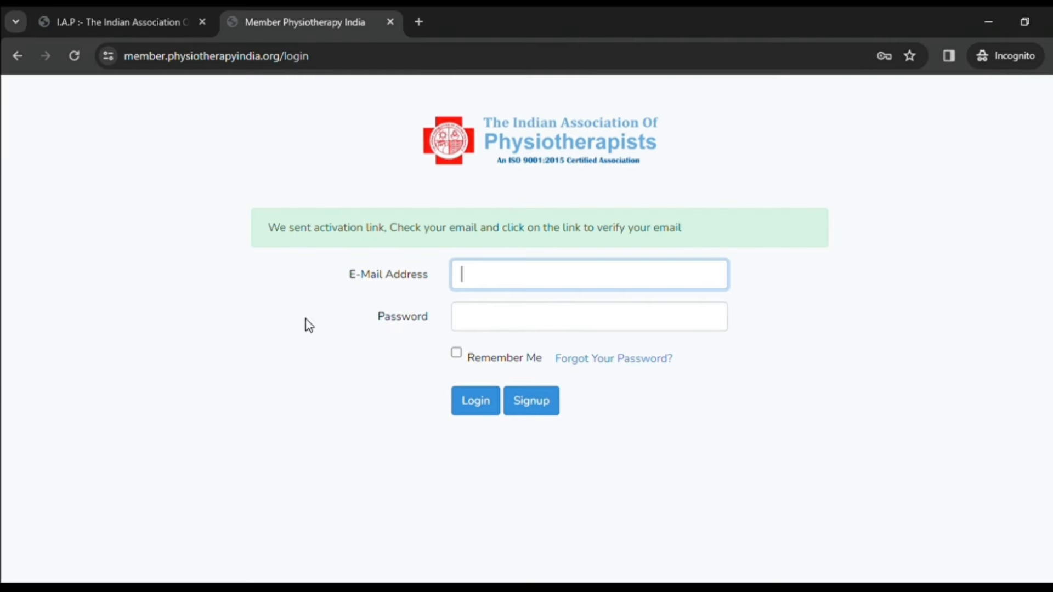
mouse_move(886, 225)
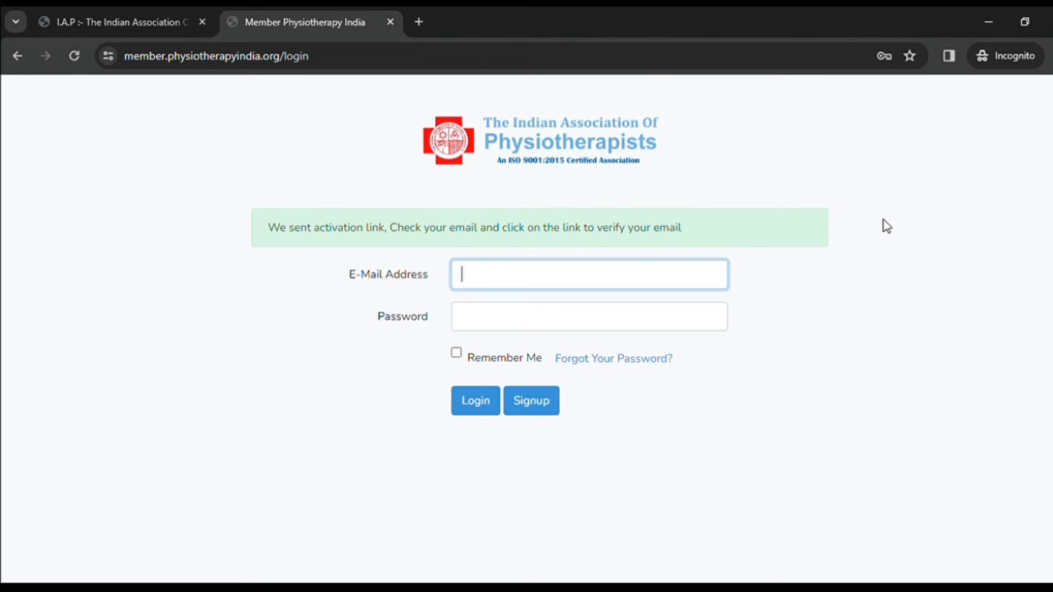
mouse_move(858, 240)
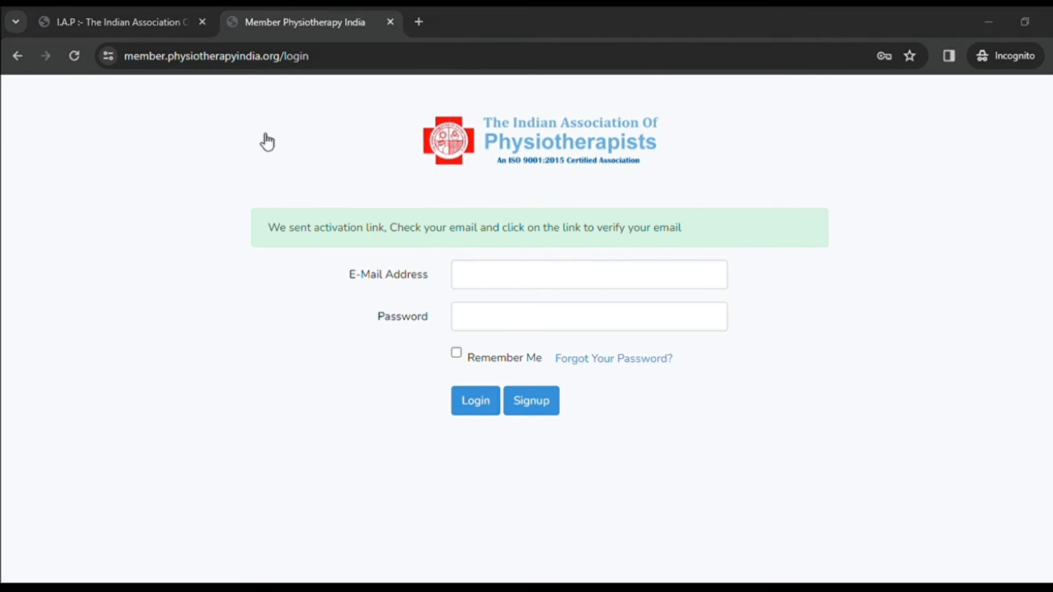
mouse_move(280, 139)
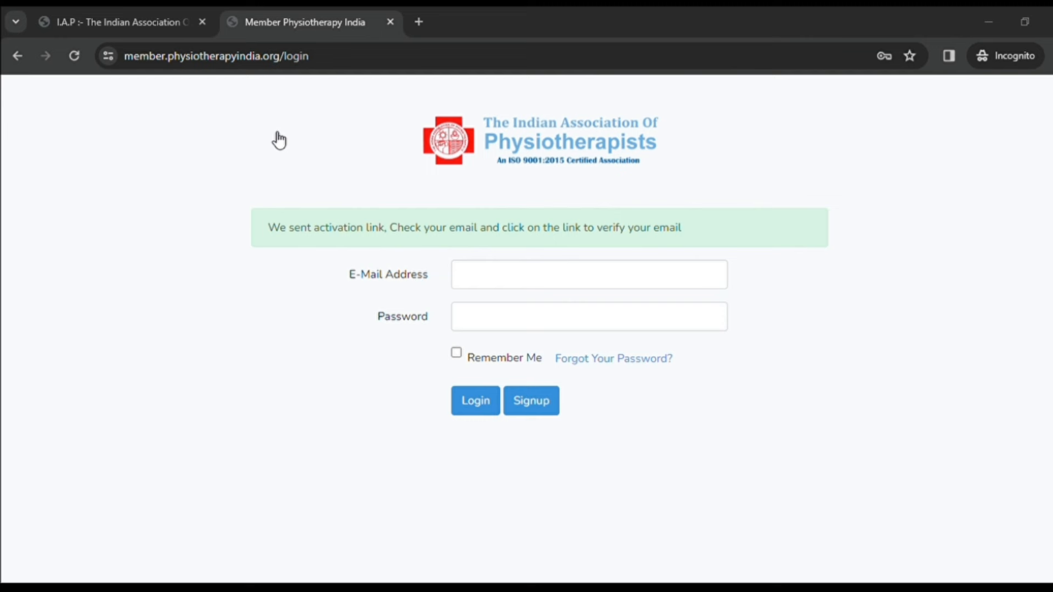
mouse_move(278, 240)
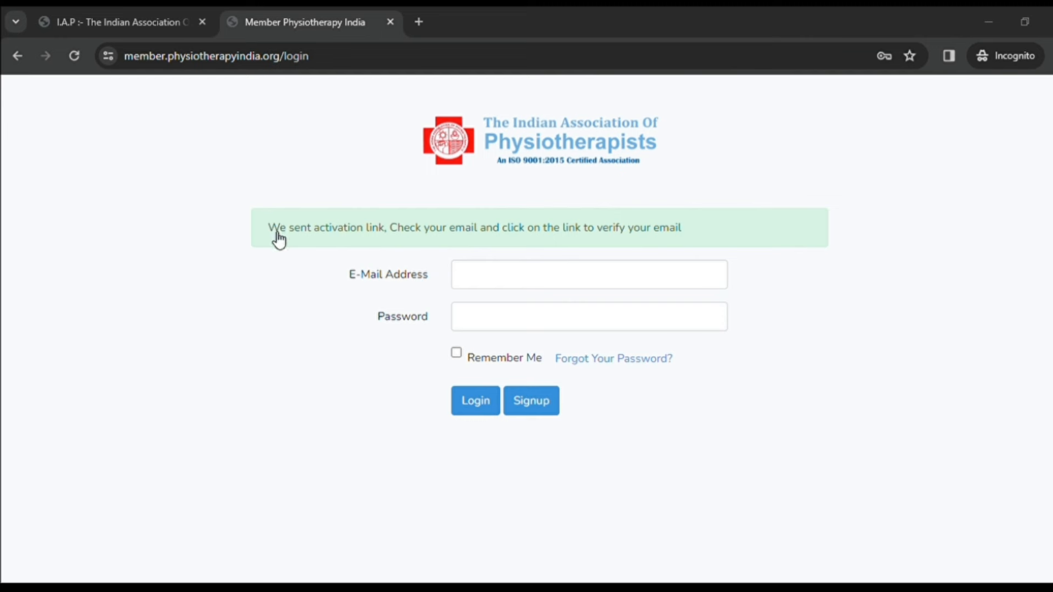
mouse_move(296, 236)
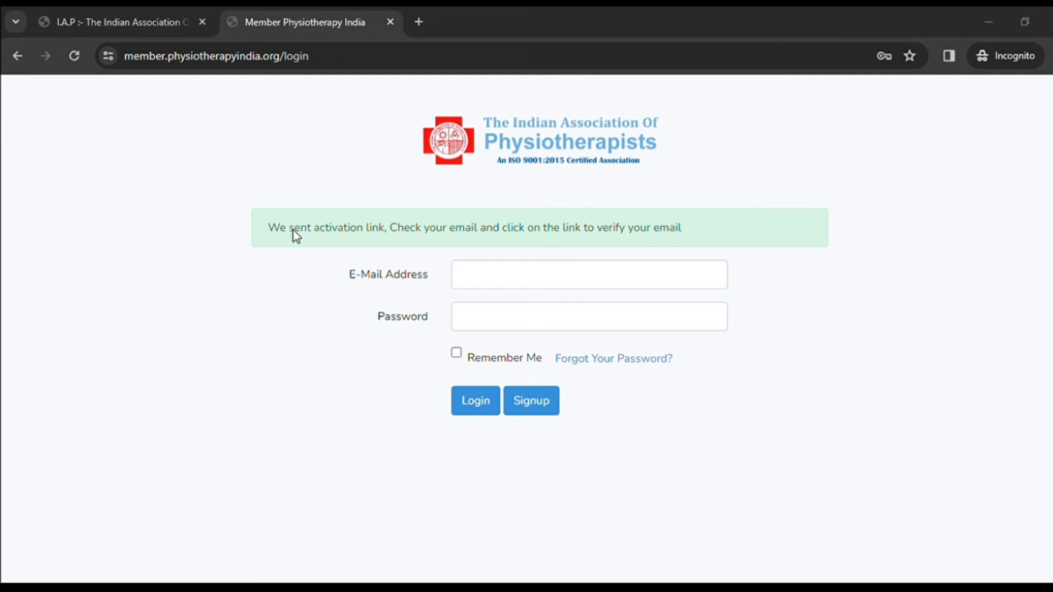
mouse_move(643, 395)
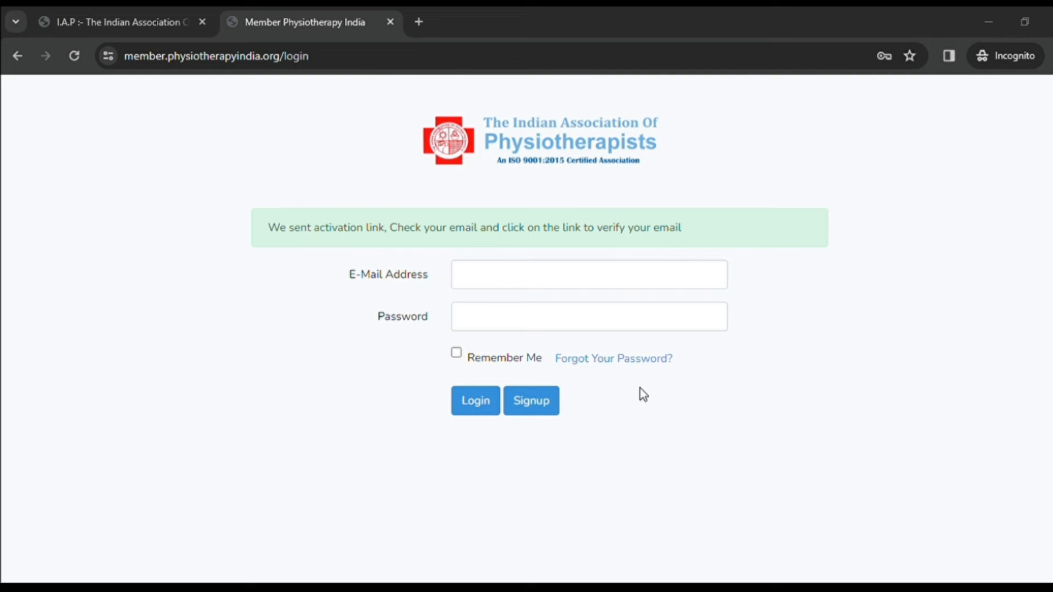
mouse_move(652, 403)
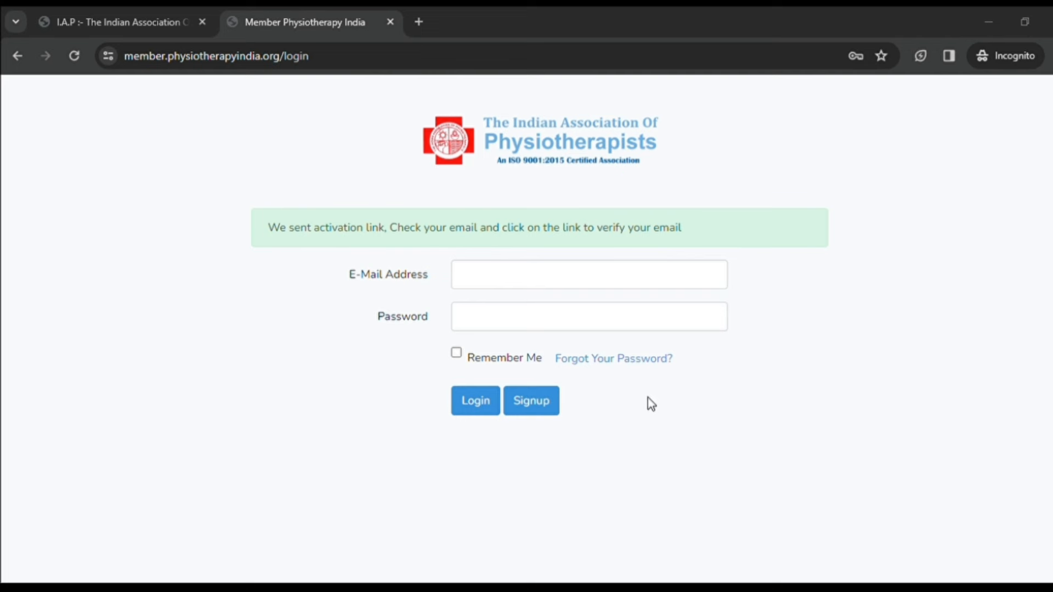
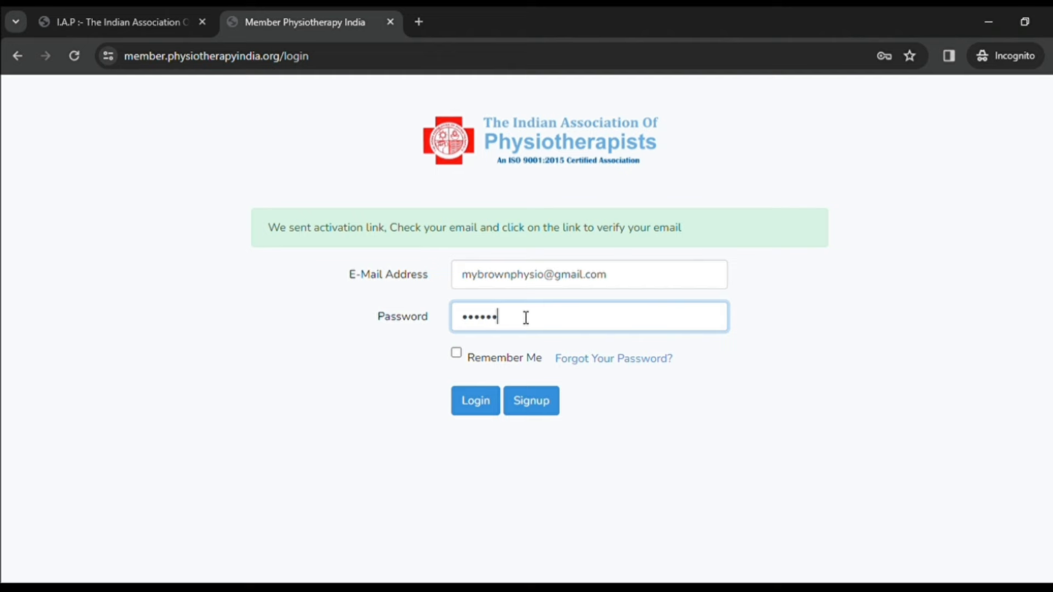
click(475, 401)
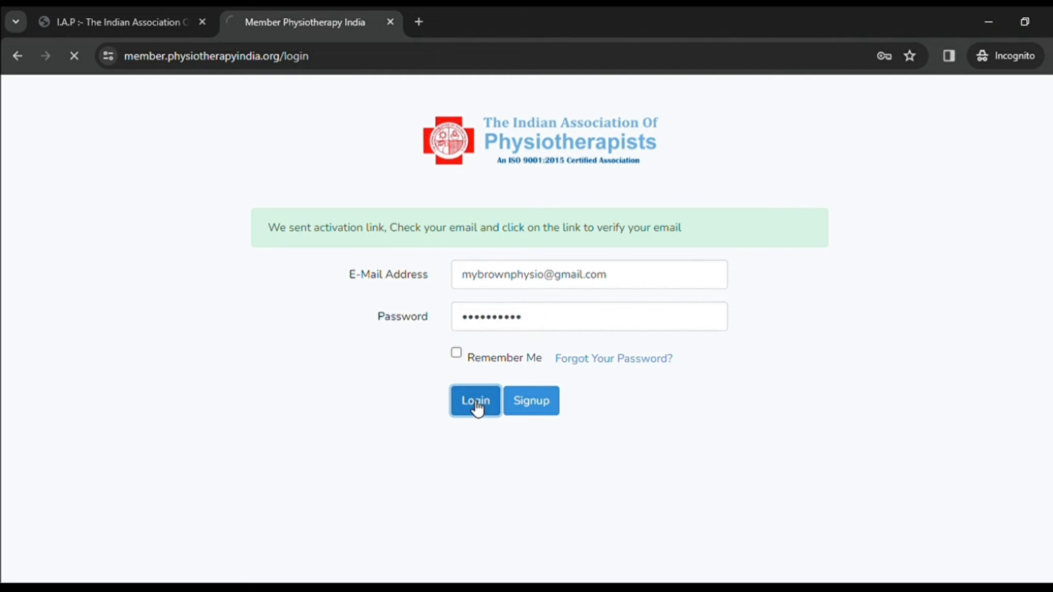
click(475, 400)
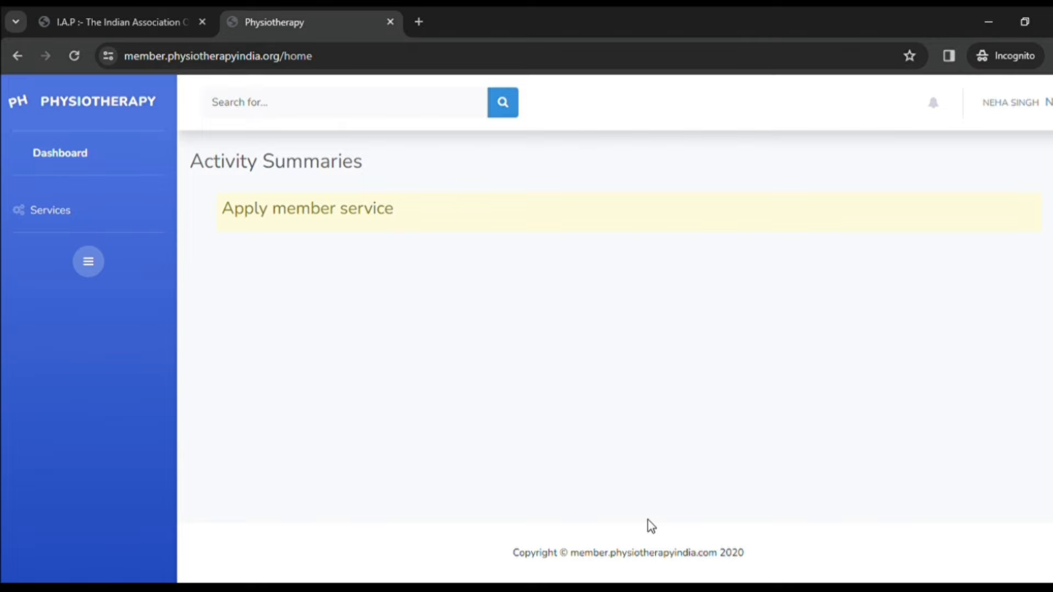
mouse_move(162, 279)
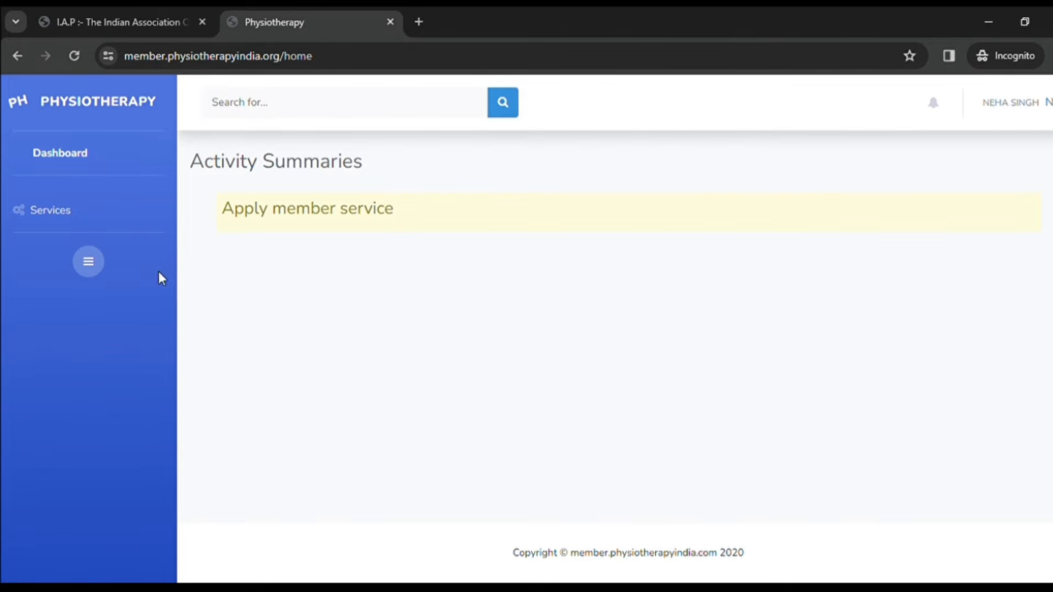
Open Services and highlight Life Time Membership and Good standing Certificate Form
click(50, 209)
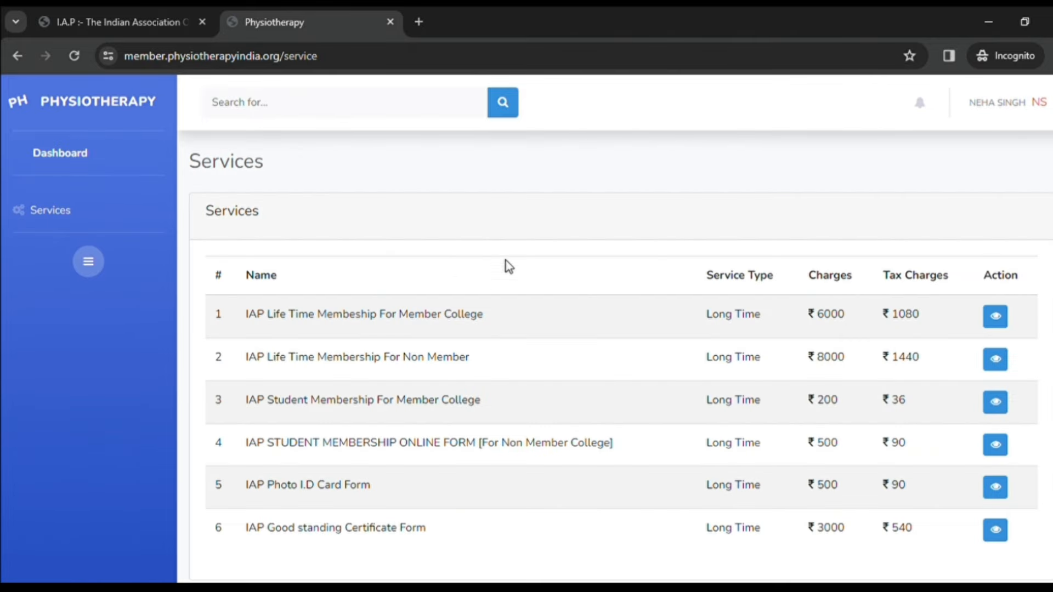
mouse_move(601, 541)
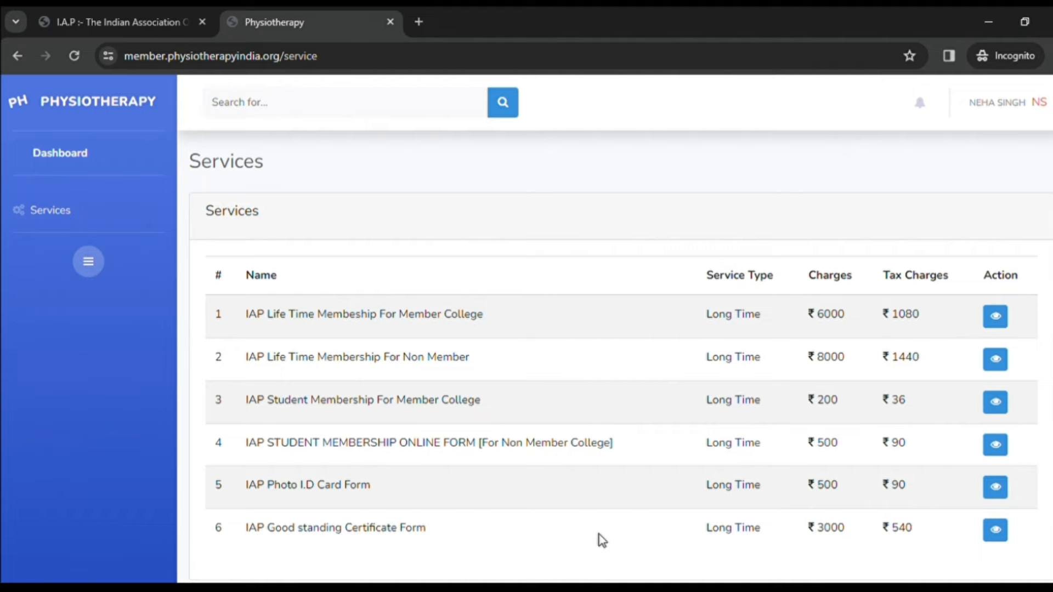
scroll(up, 3)
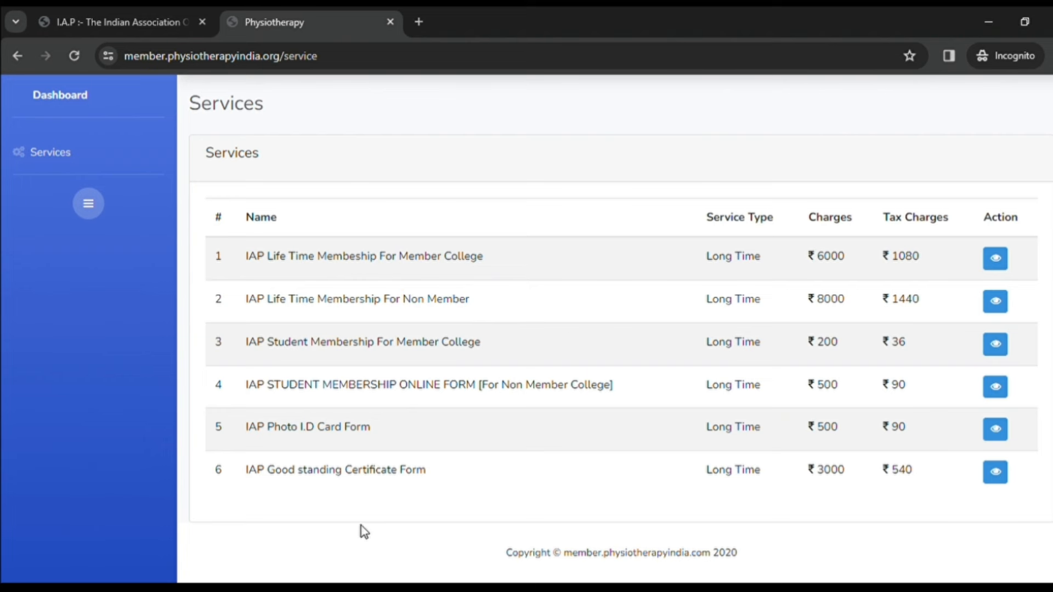
mouse_move(389, 300)
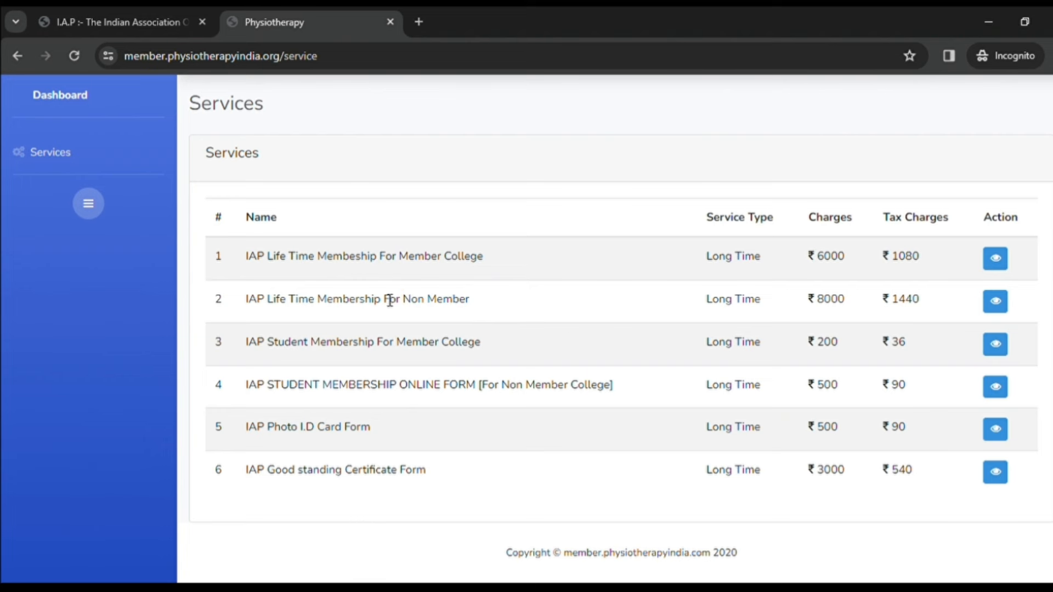
double_click(321, 298)
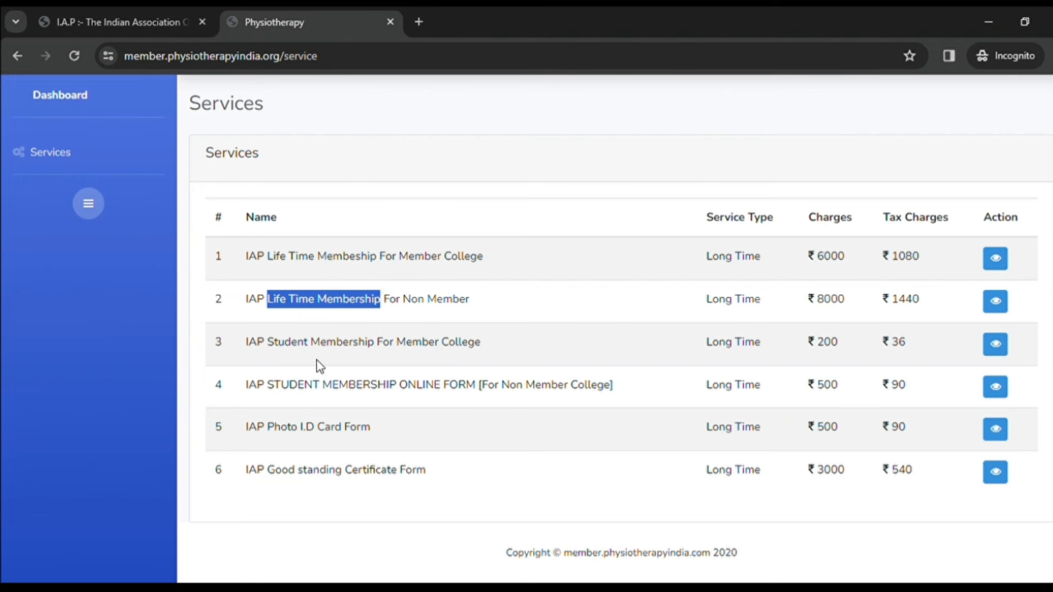
double_click(321, 341)
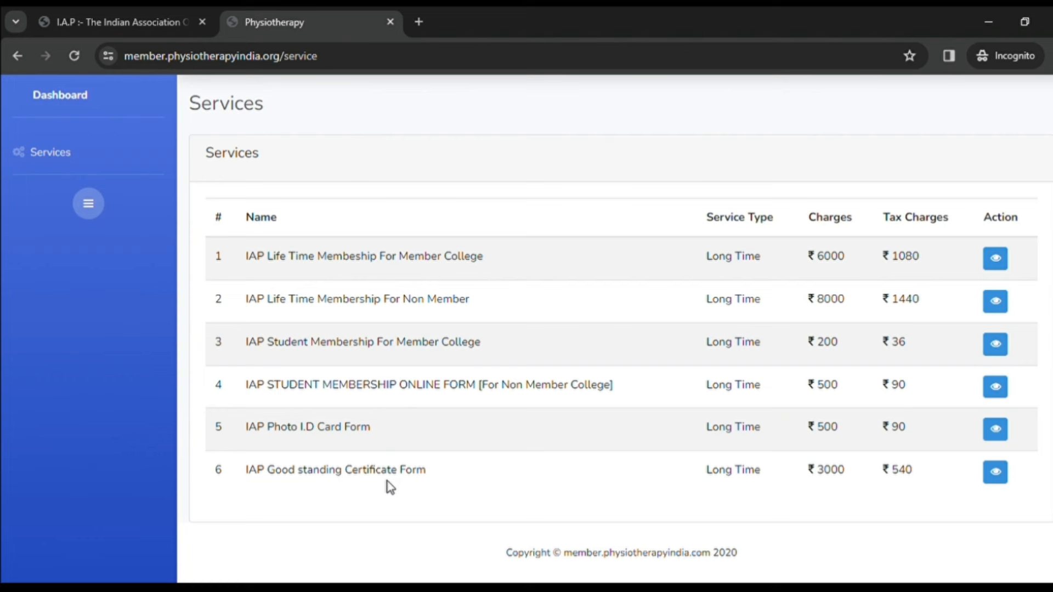
mouse_move(332, 449)
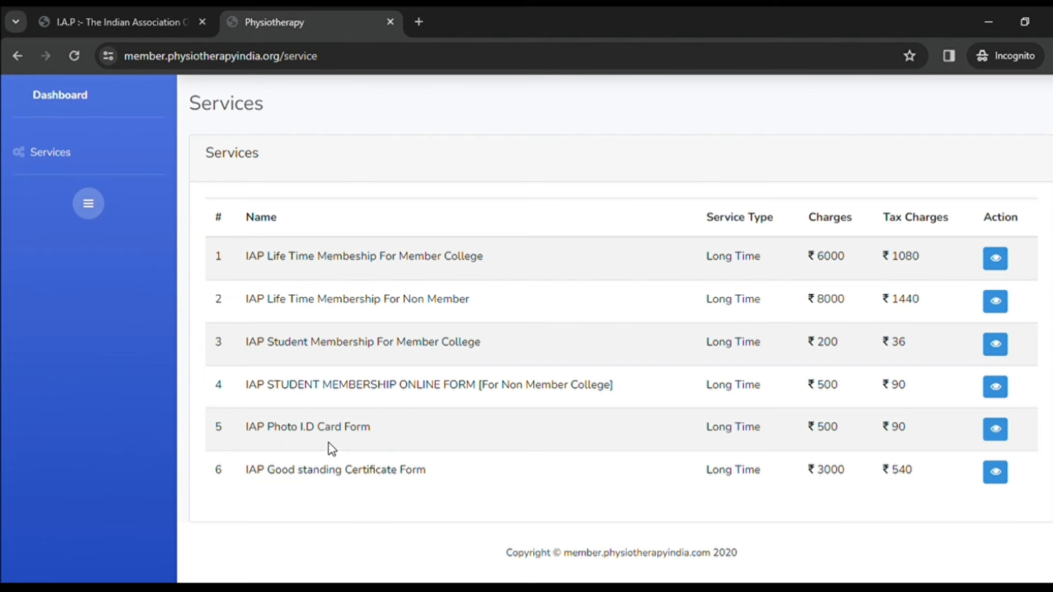
mouse_move(272, 484)
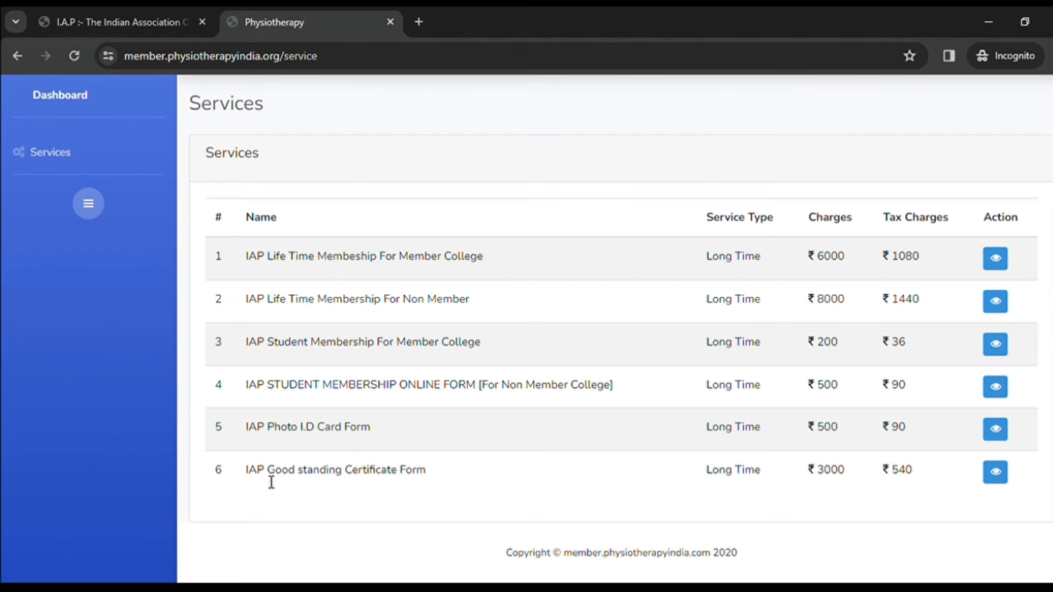
double_click(345, 469)
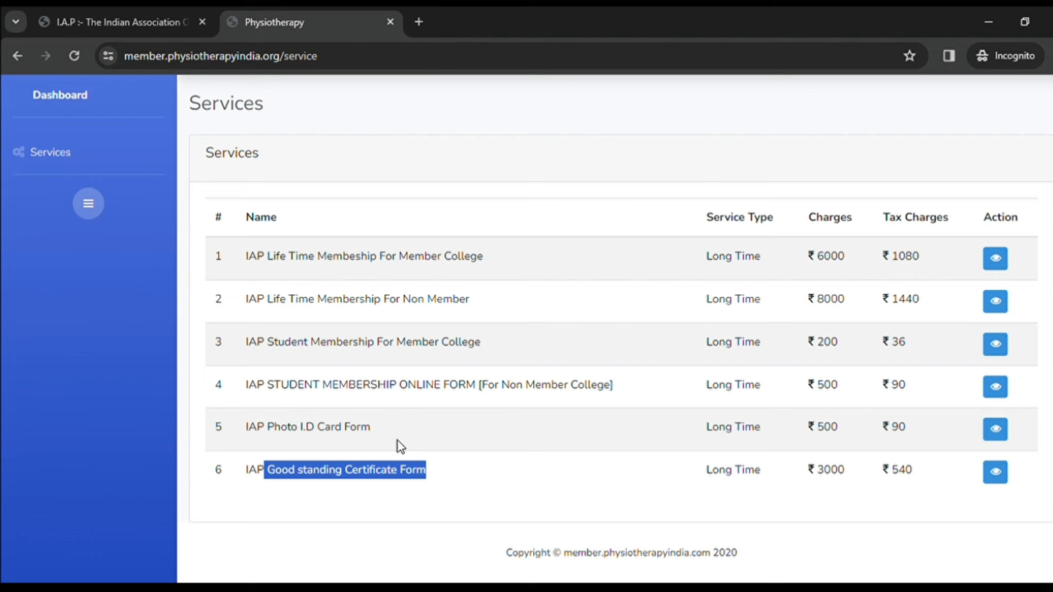
mouse_move(392, 283)
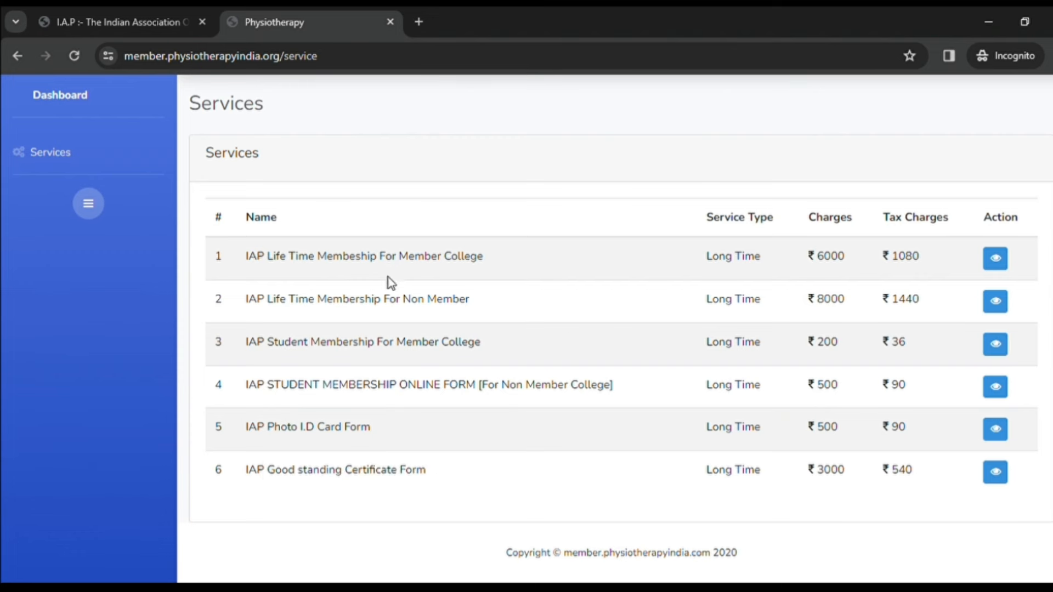
mouse_move(405, 270)
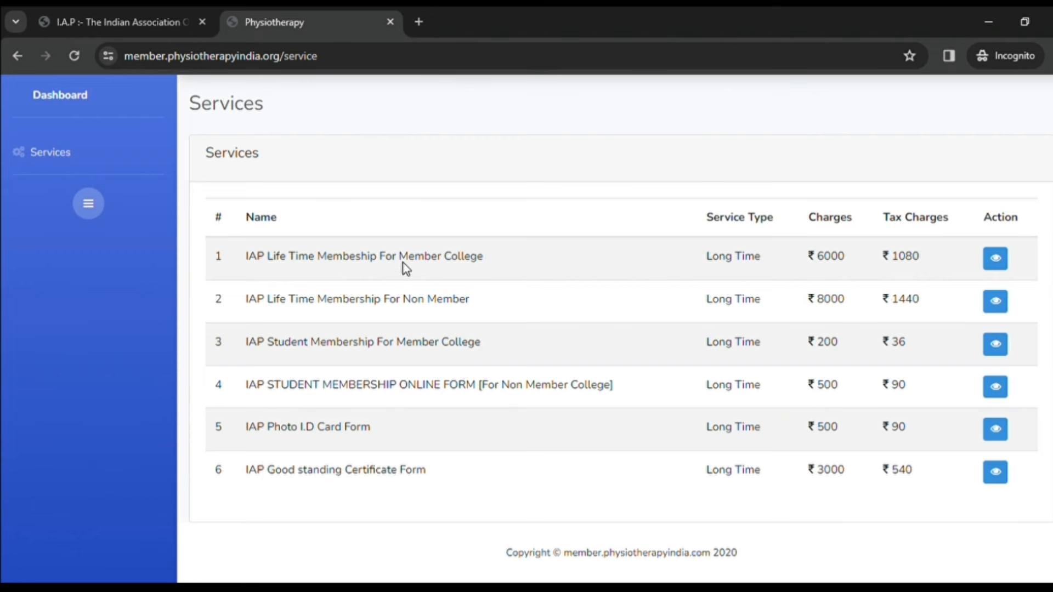
mouse_move(376, 276)
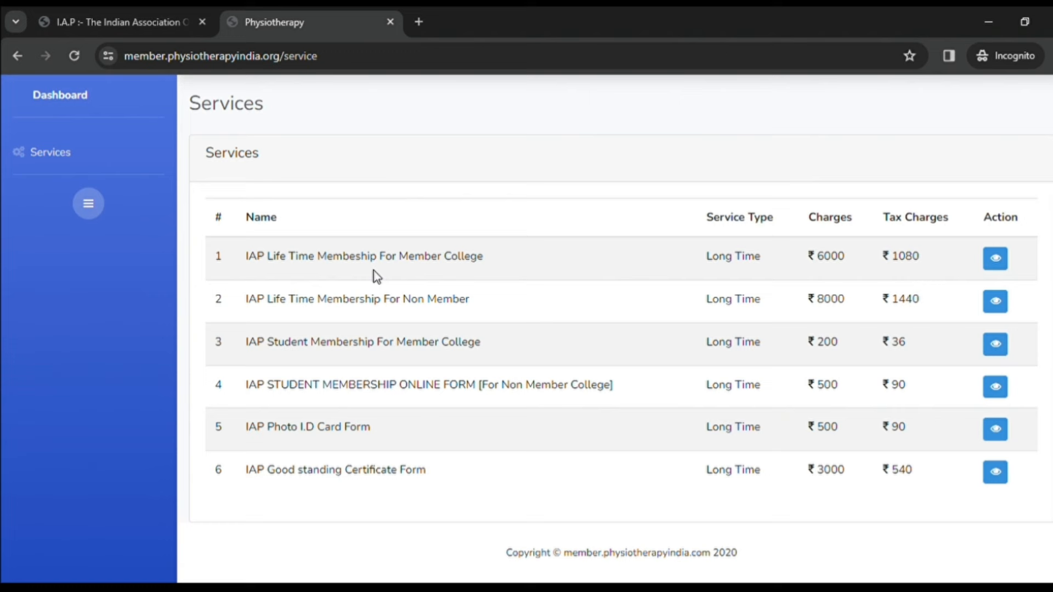
mouse_move(996, 258)
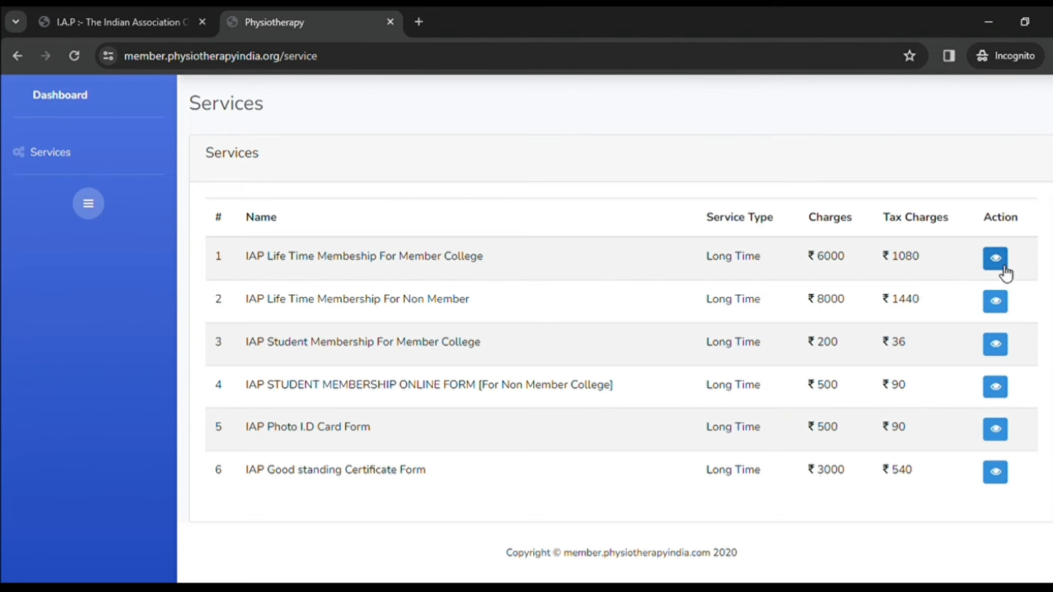
View Life Time Membership for Member College details (₹7080 total) and apply
click(994, 258)
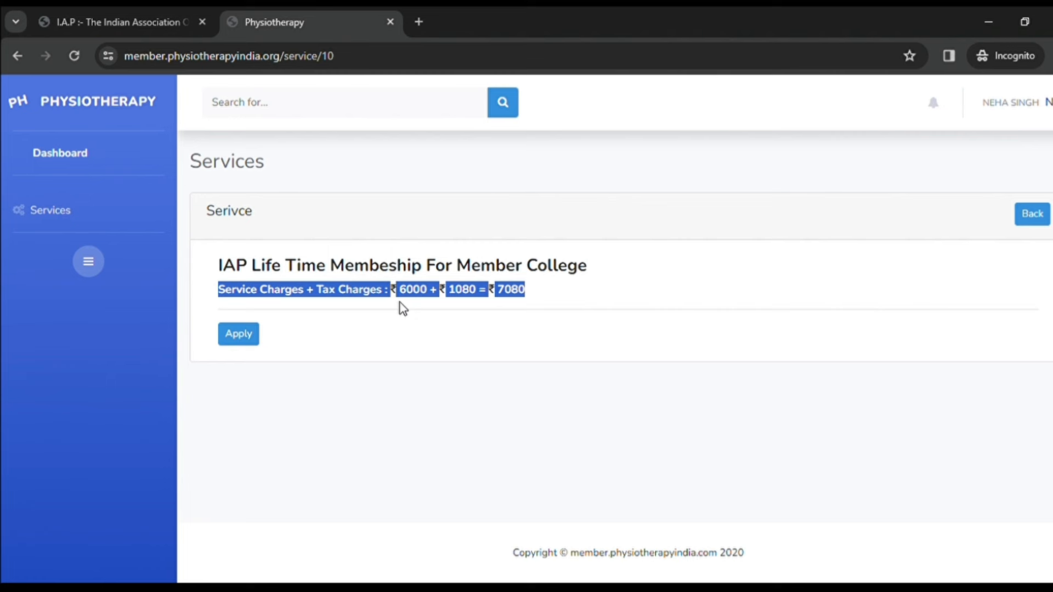
click(530, 303)
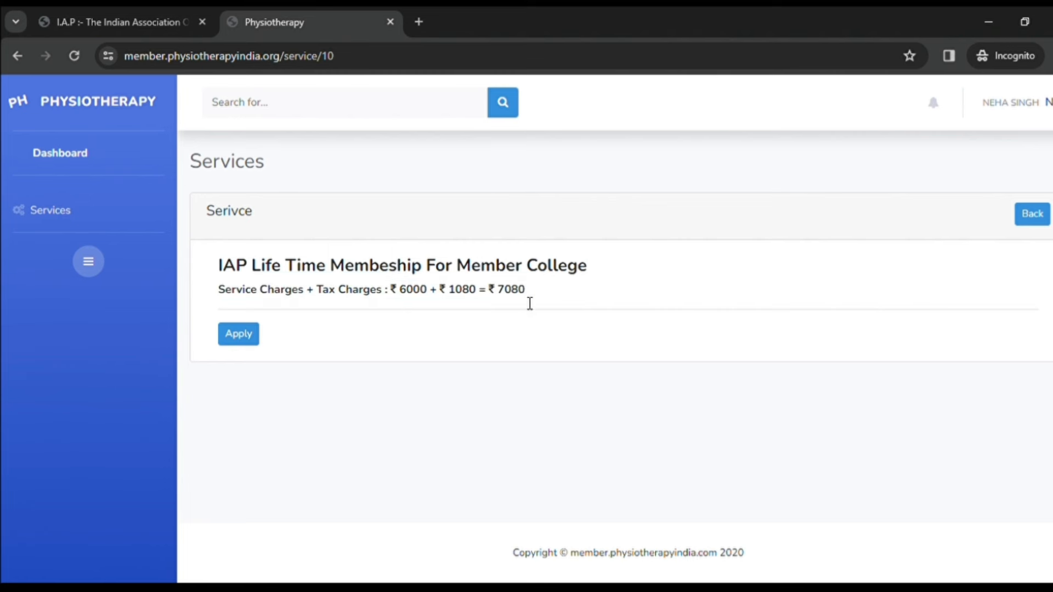
mouse_move(228, 279)
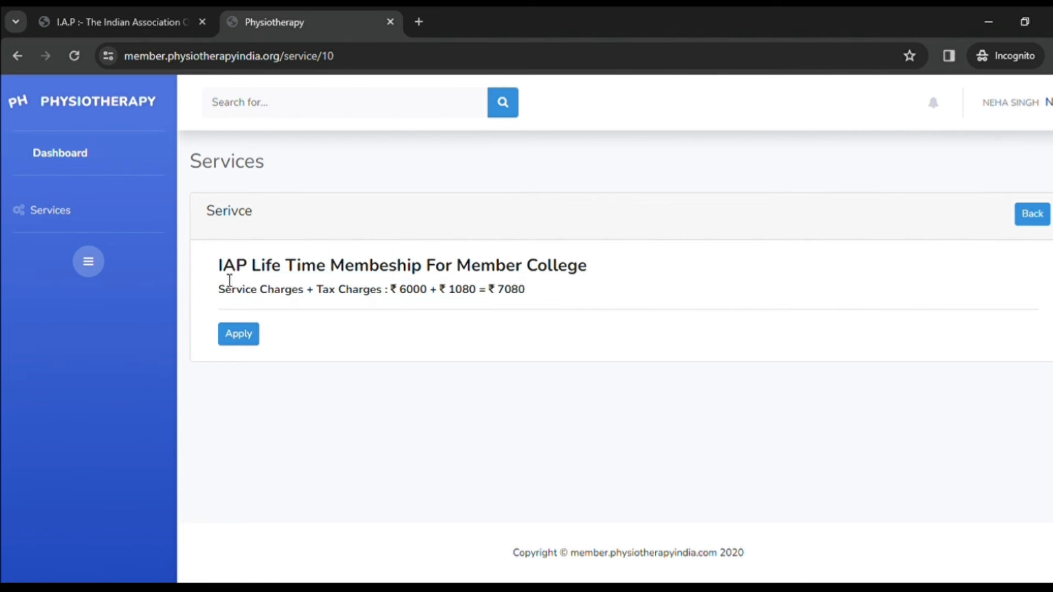
double_click(288, 266)
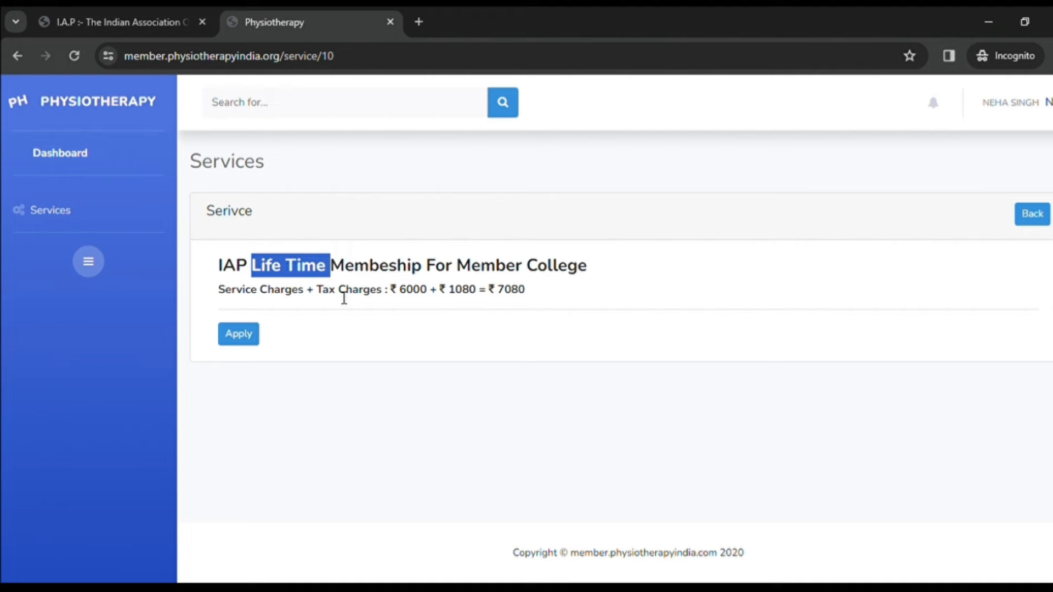
click(238, 334)
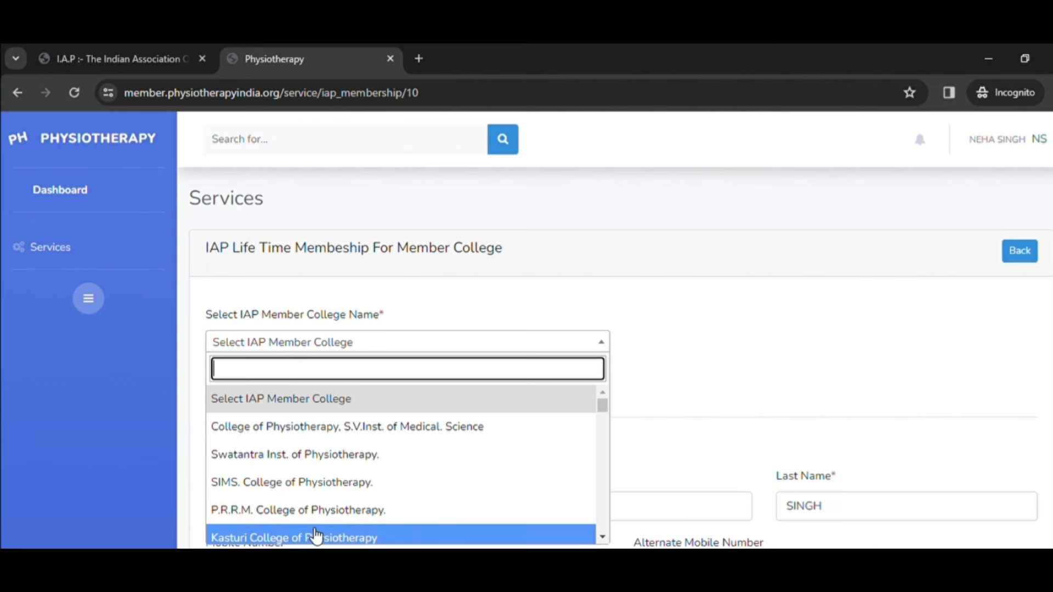
Scroll the member college list to colleges like Konaseema Institute
scroll(down, 3)
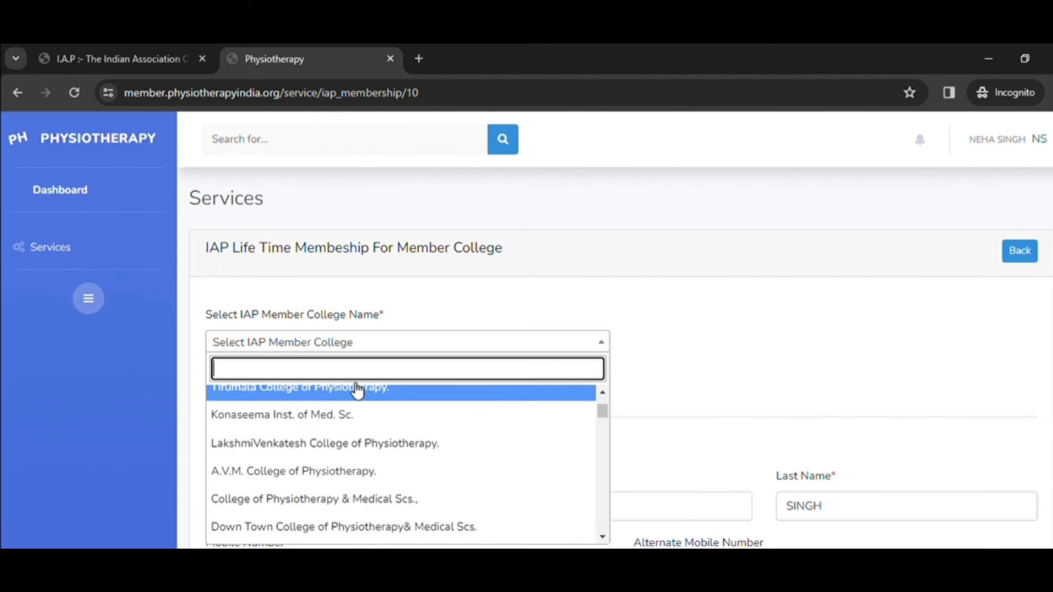
mouse_move(348, 376)
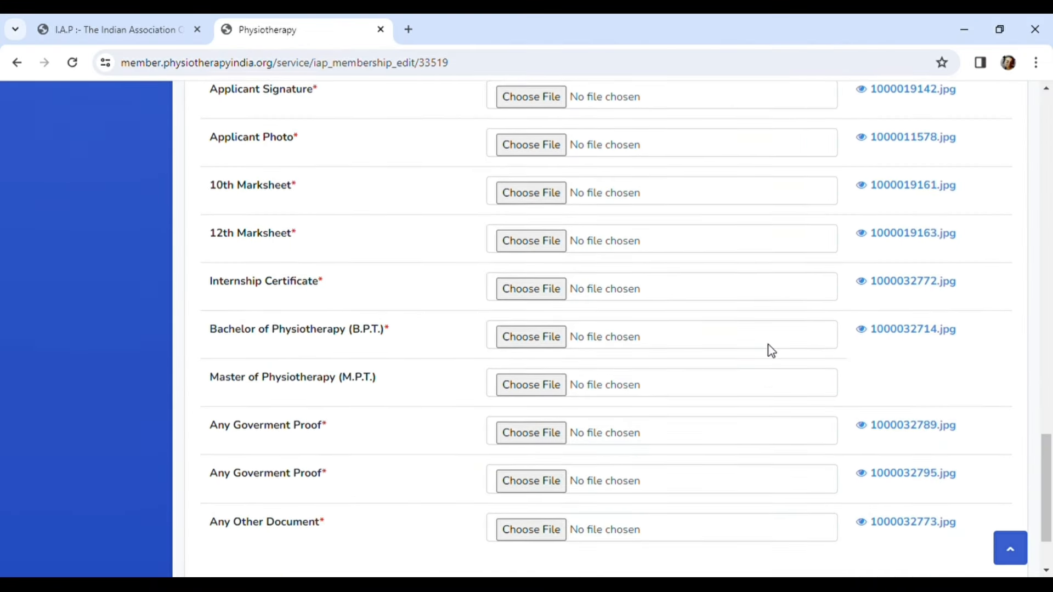
Scroll through the document upload section to confirm each required file is attached
scroll(down, 3)
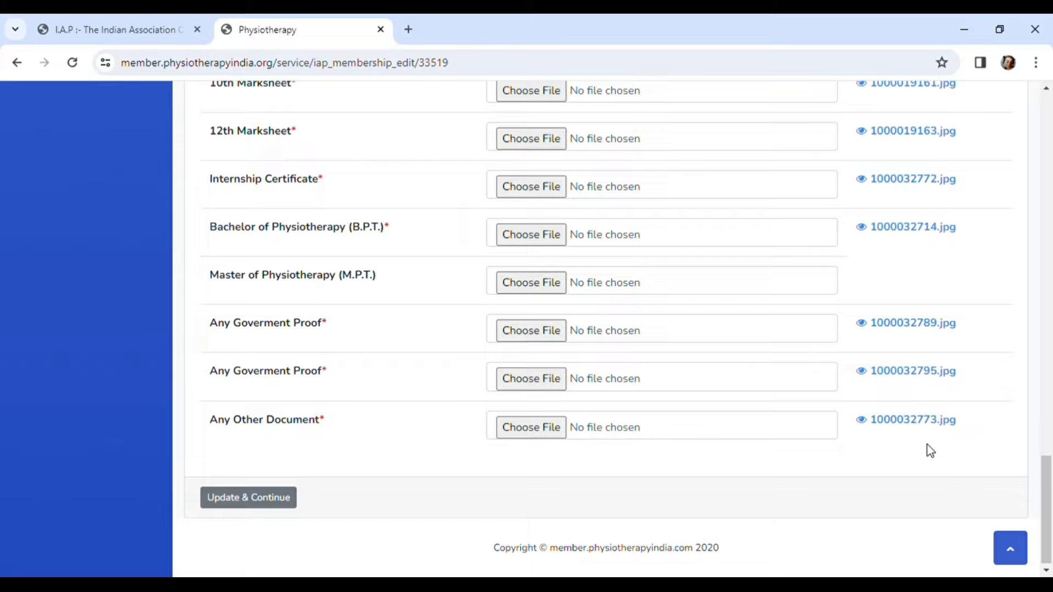
scroll(up, 3)
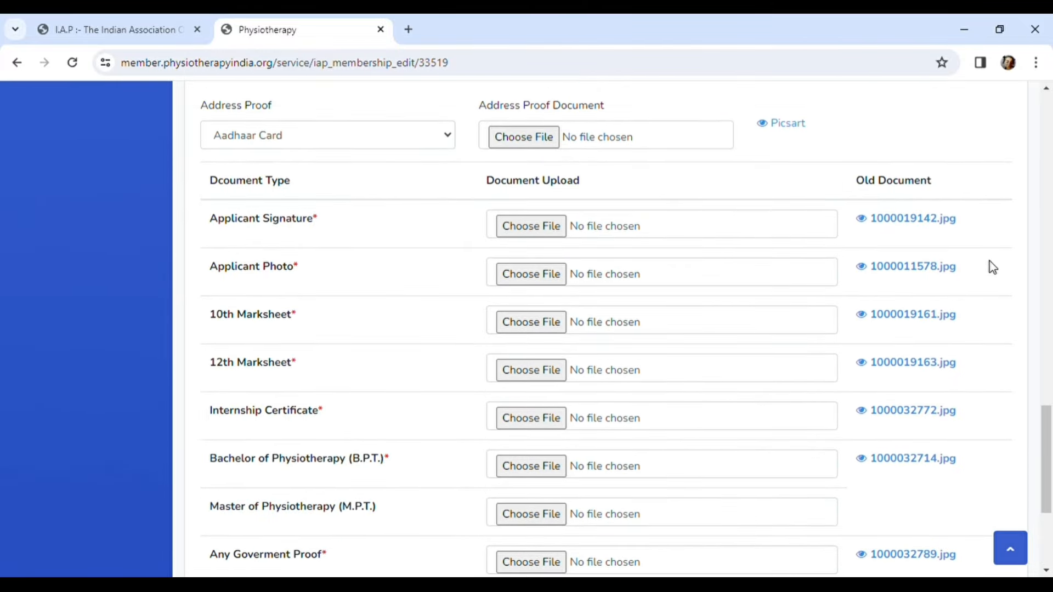
mouse_move(955, 502)
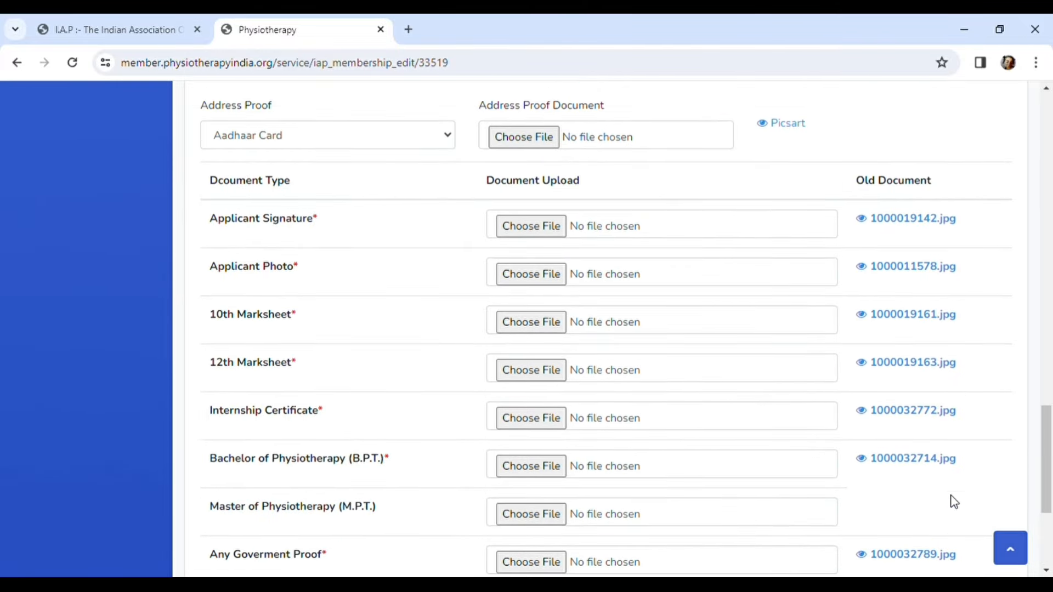
scroll(down, 3)
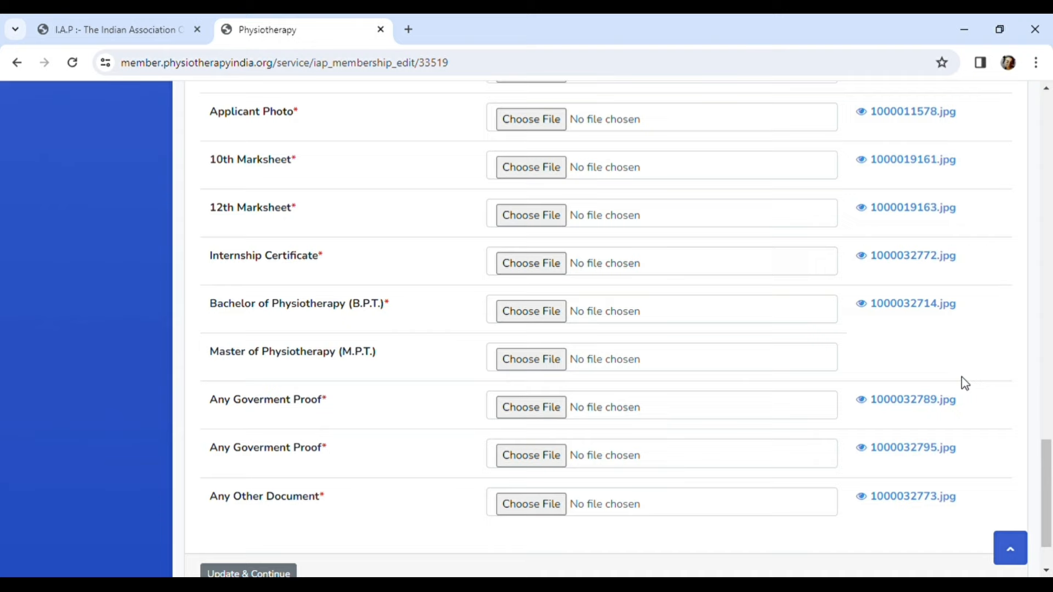
scroll(down, 3)
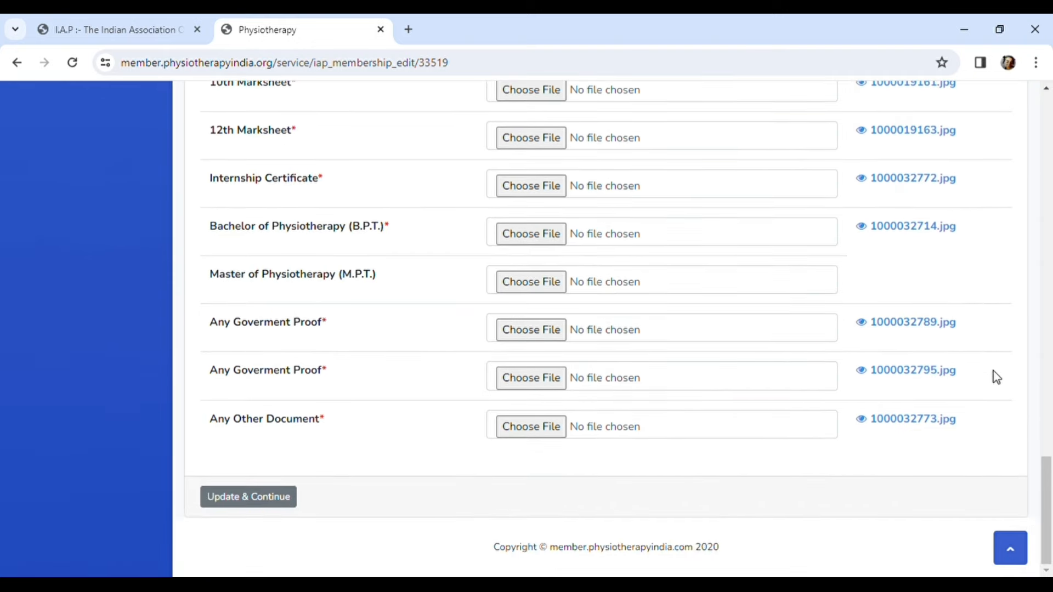
mouse_move(986, 395)
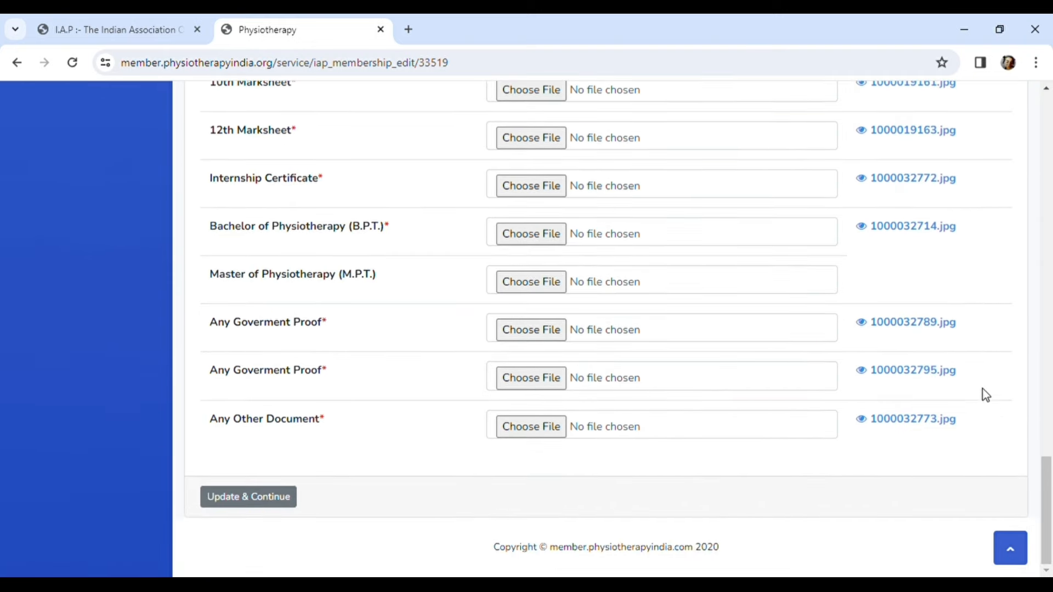
Submit the application with Update & Continue and check its pending approval status
click(248, 497)
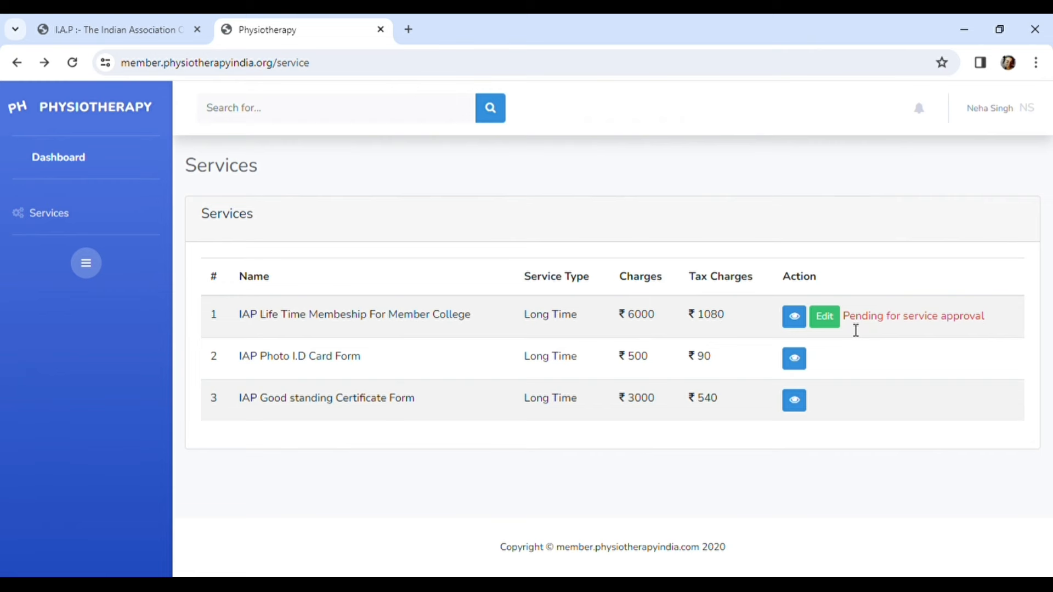
double_click(913, 316)
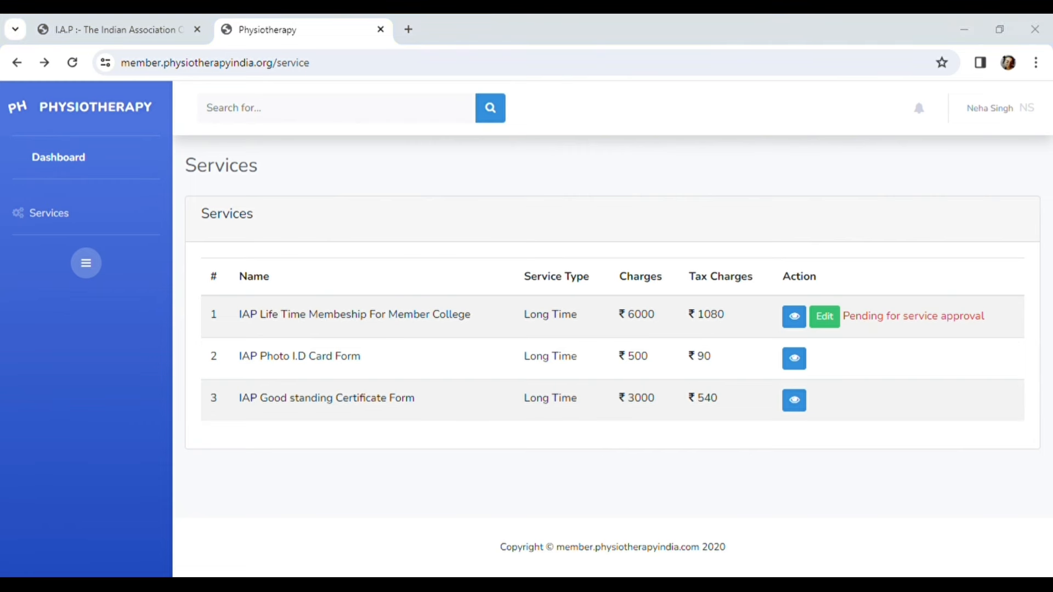
mouse_move(808, 150)
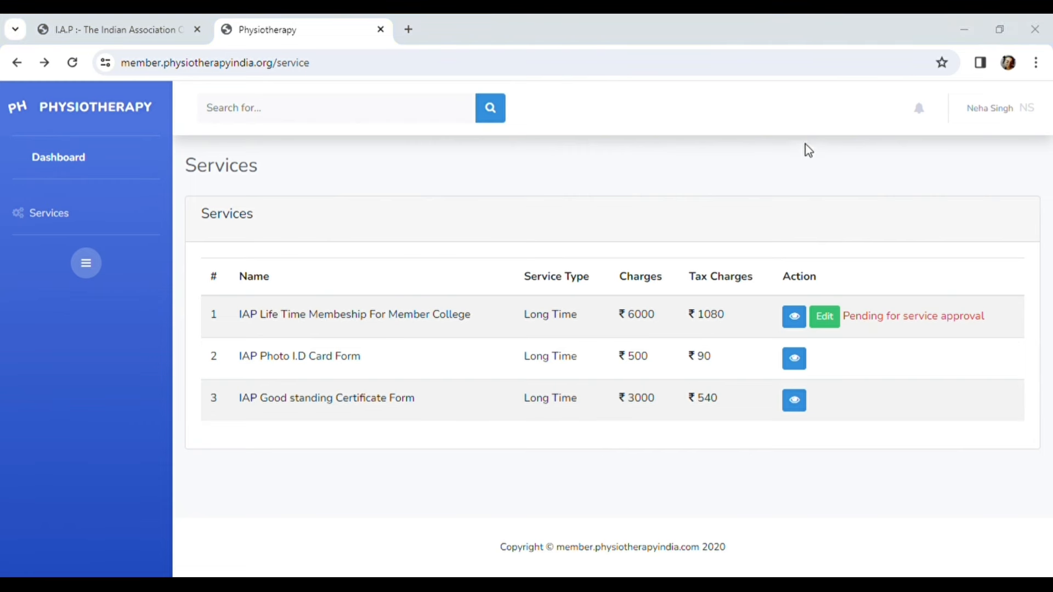
mouse_move(821, 331)
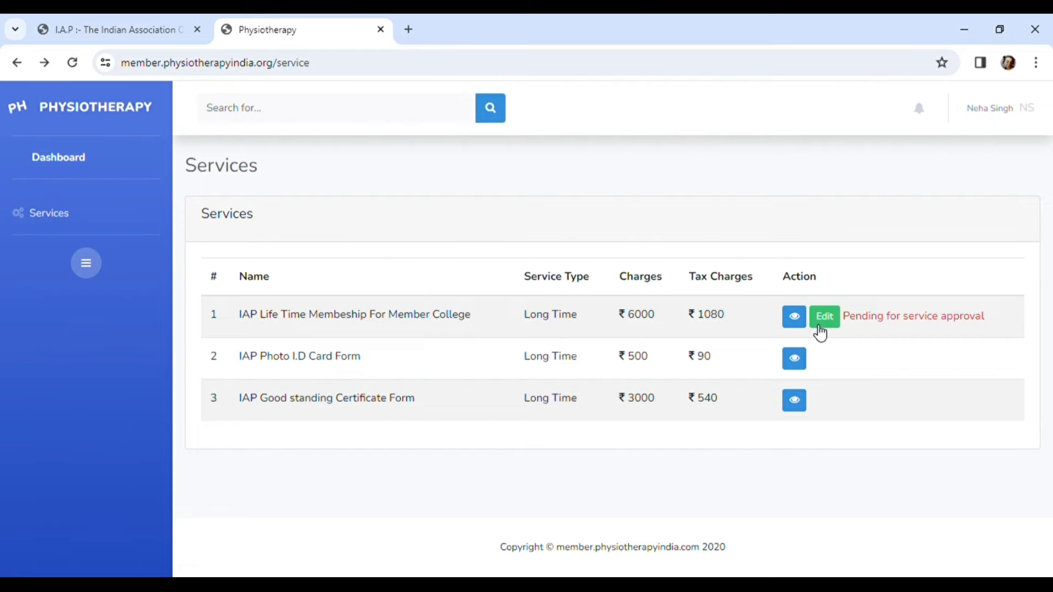
mouse_move(880, 342)
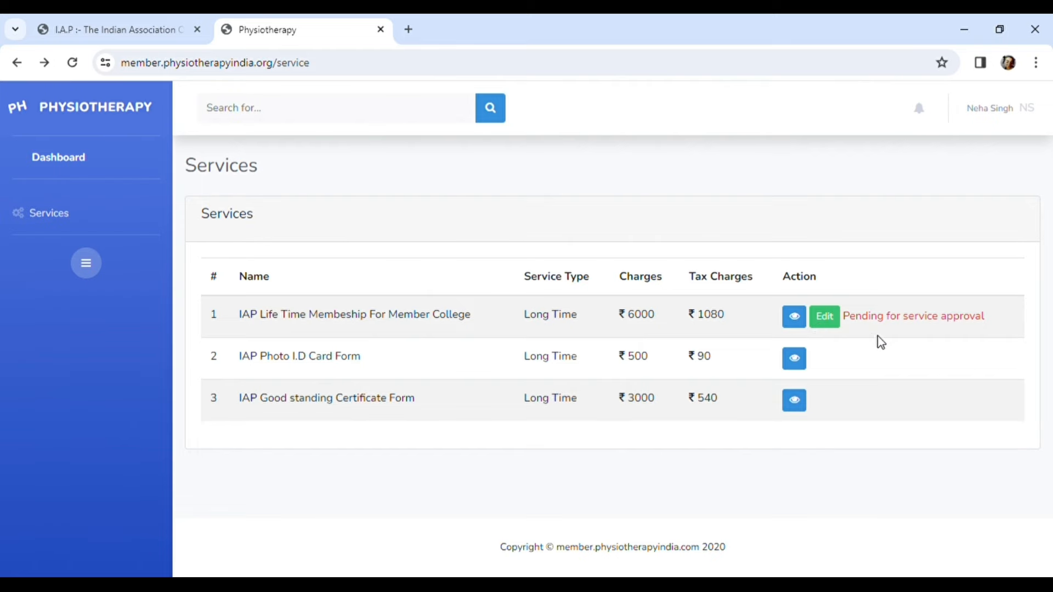
Read the Gmail approval email's IAP bank account details for paying fees
click(302, 29)
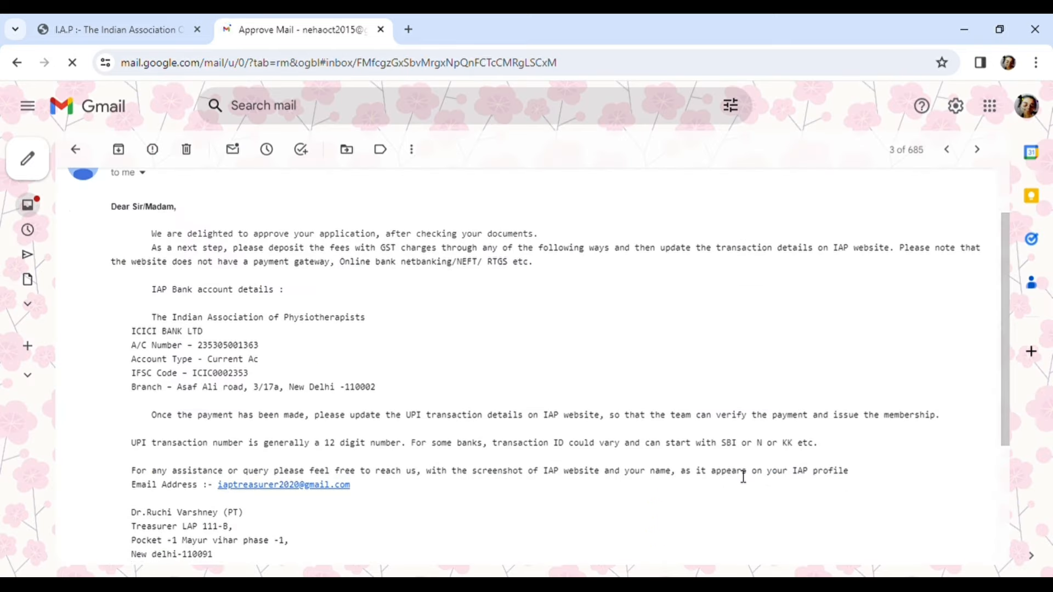
scroll(down, 3)
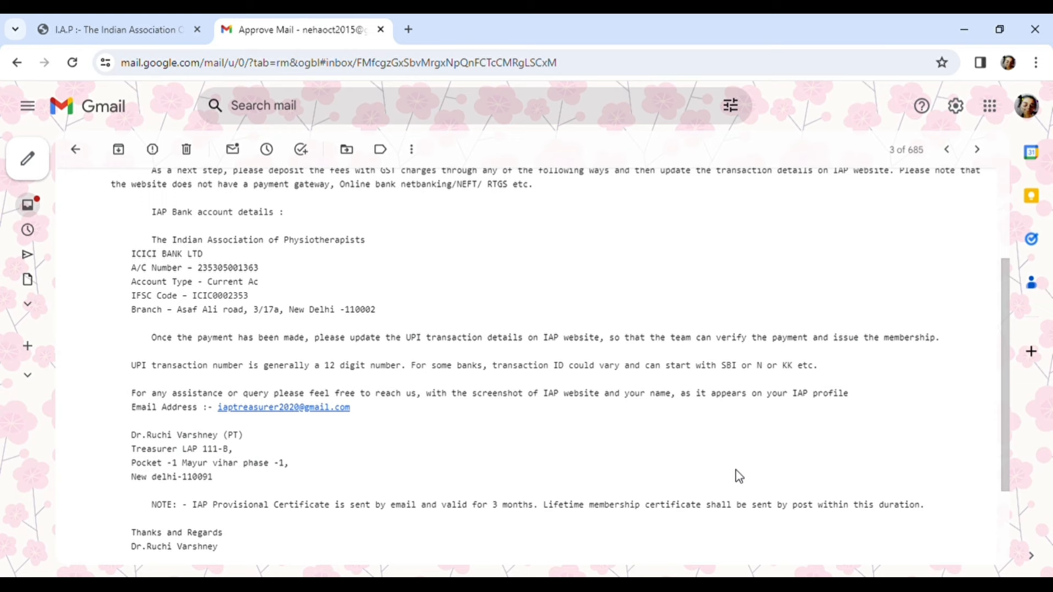
scroll(up, 3)
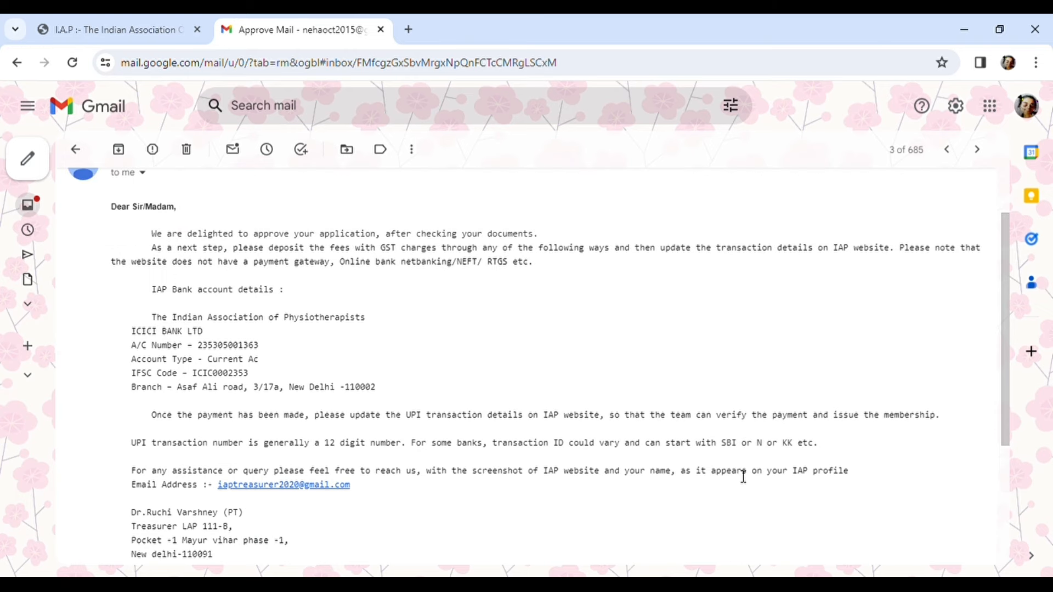
From Services, open the approved membership's payment receipt and transaction form, then close it
click(296, 29)
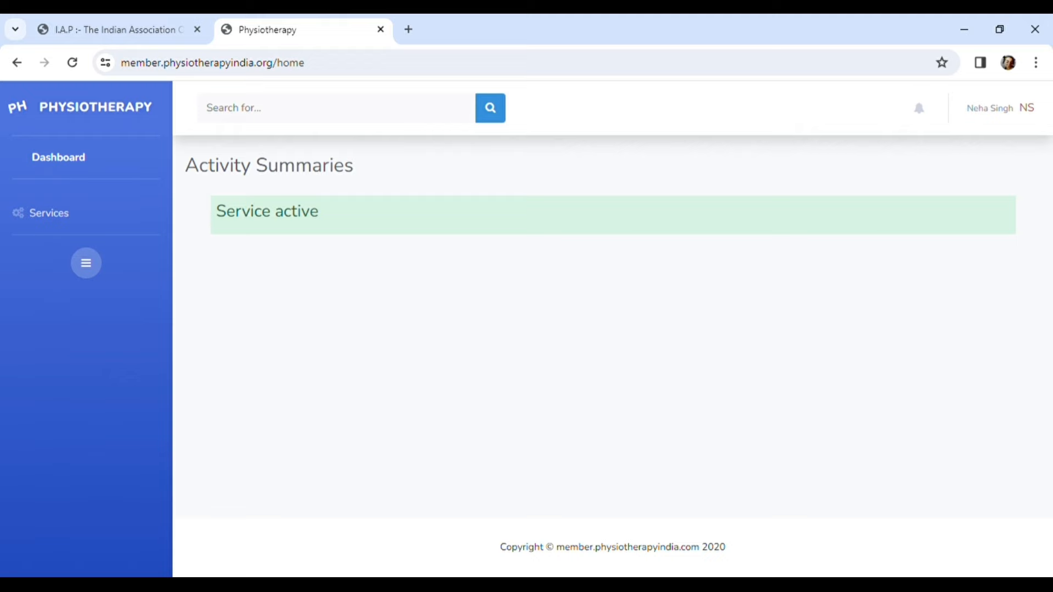
mouse_move(146, 204)
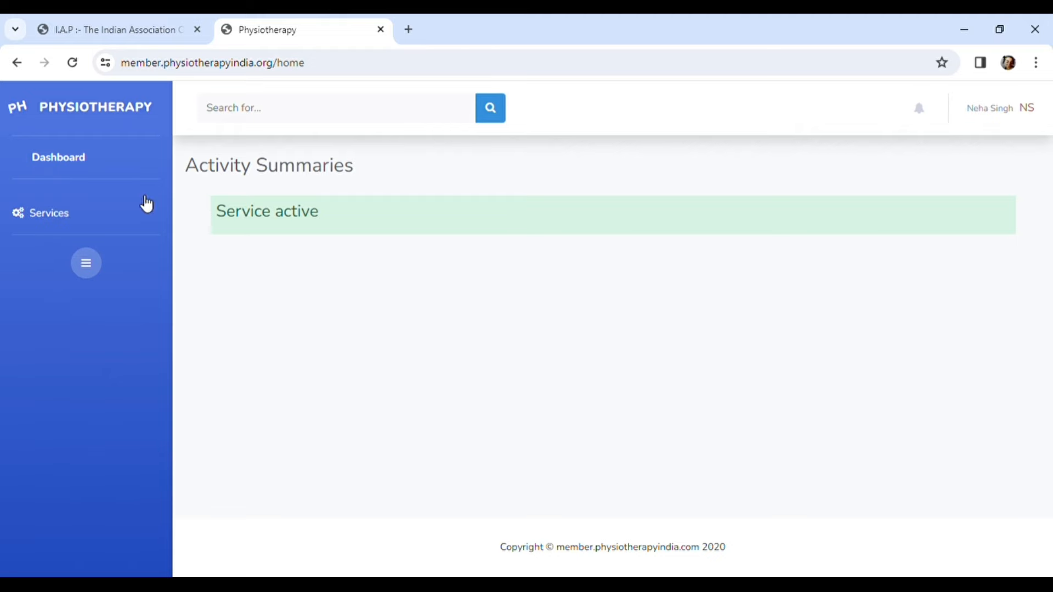
click(48, 213)
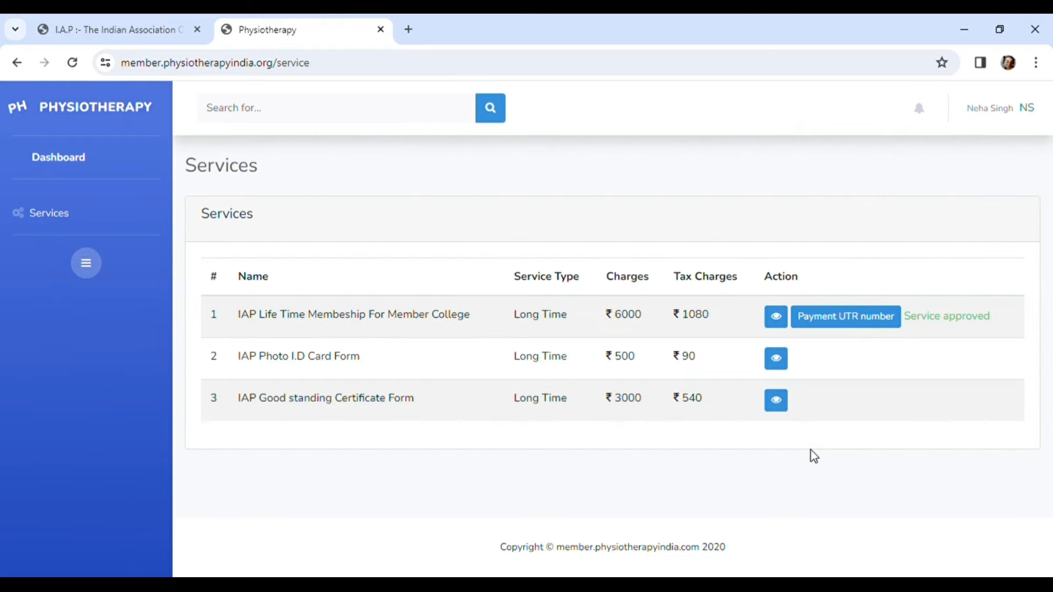
mouse_move(872, 358)
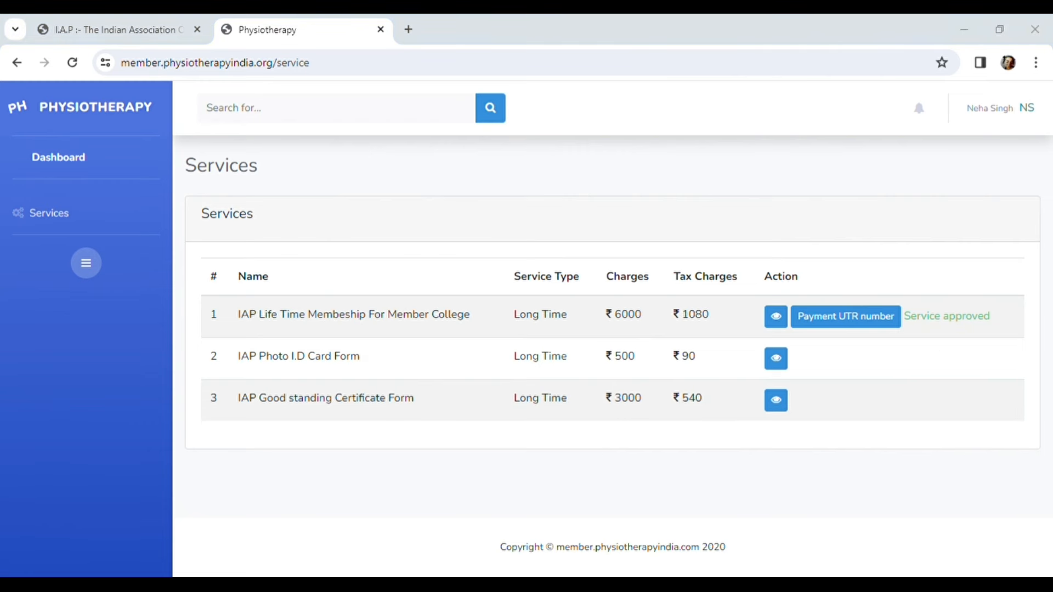
mouse_move(881, 218)
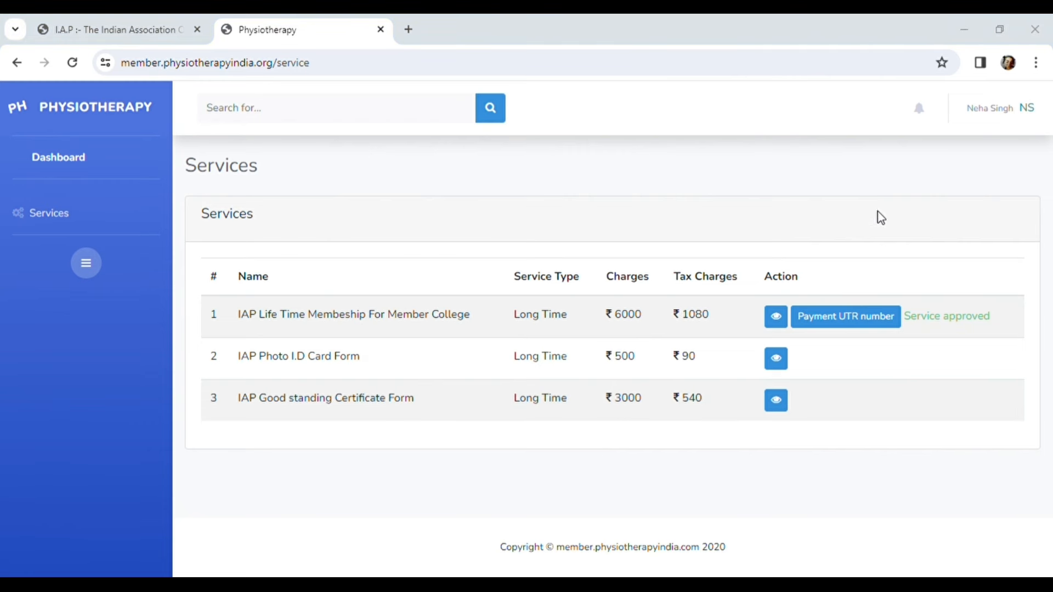
mouse_move(958, 479)
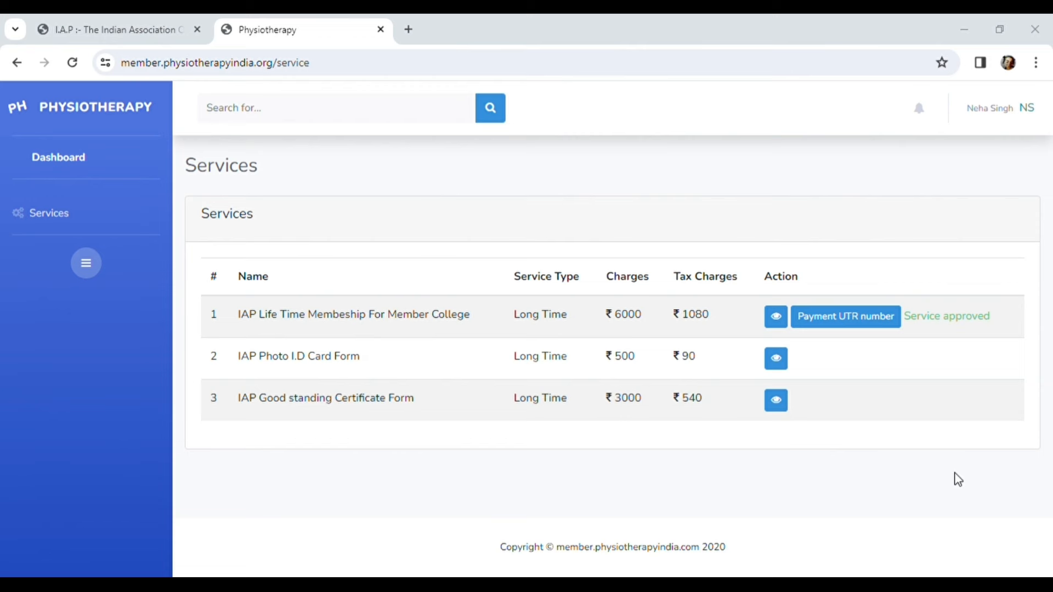
click(845, 316)
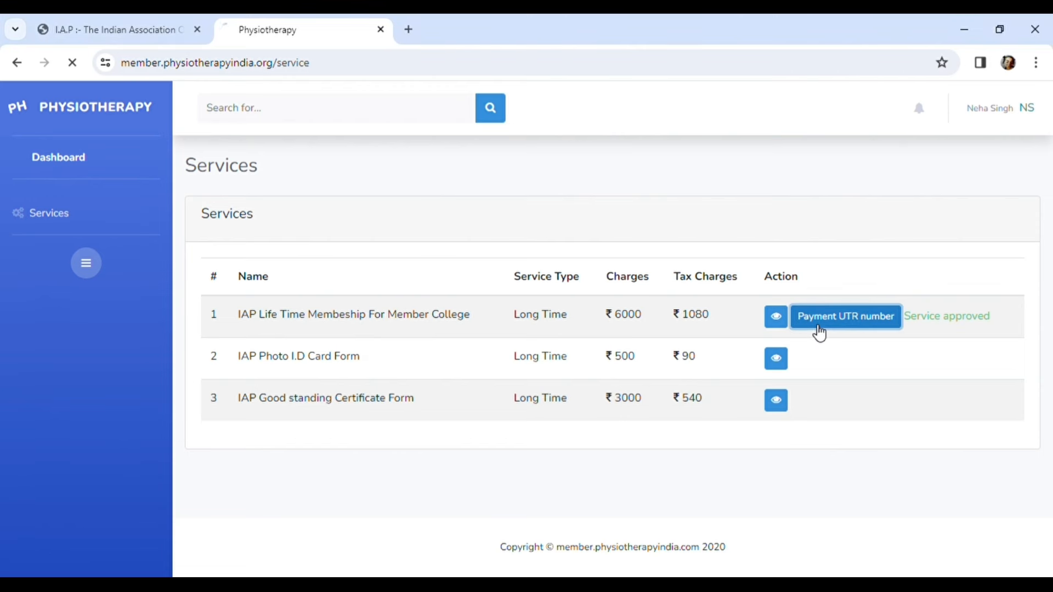
click(845, 316)
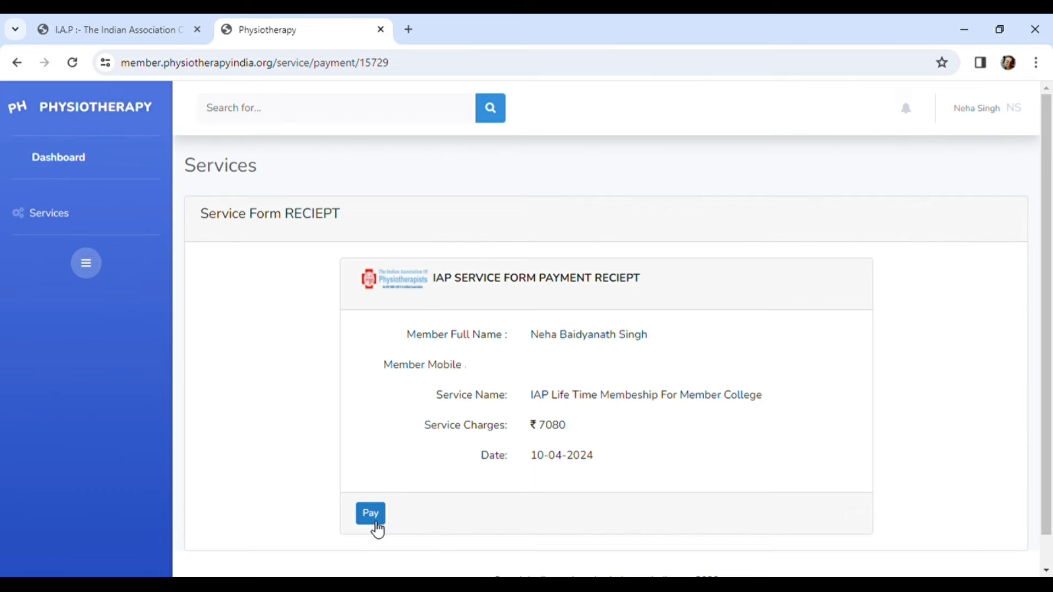
click(370, 513)
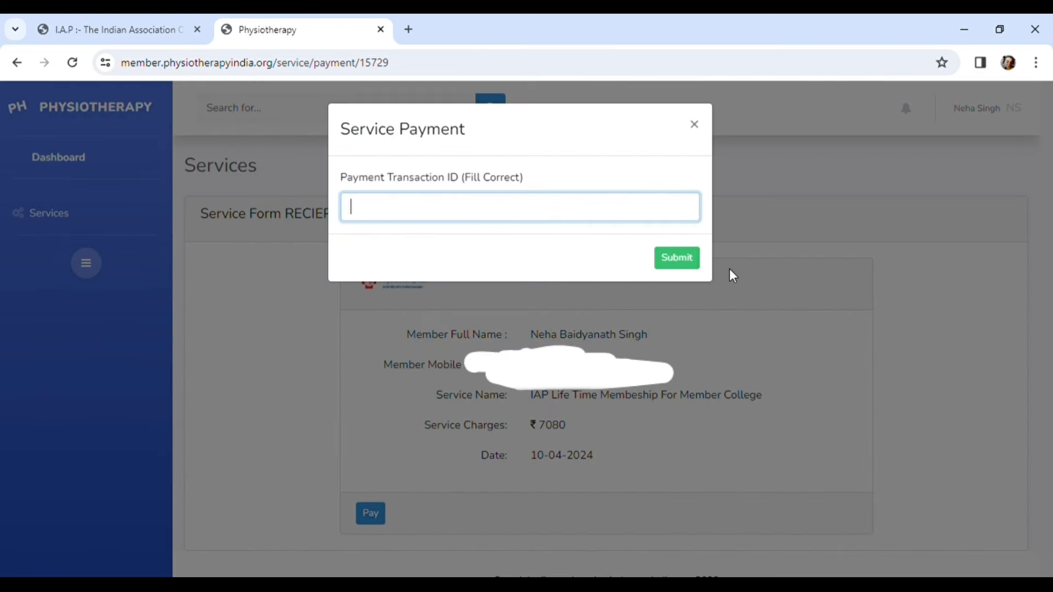
mouse_move(703, 132)
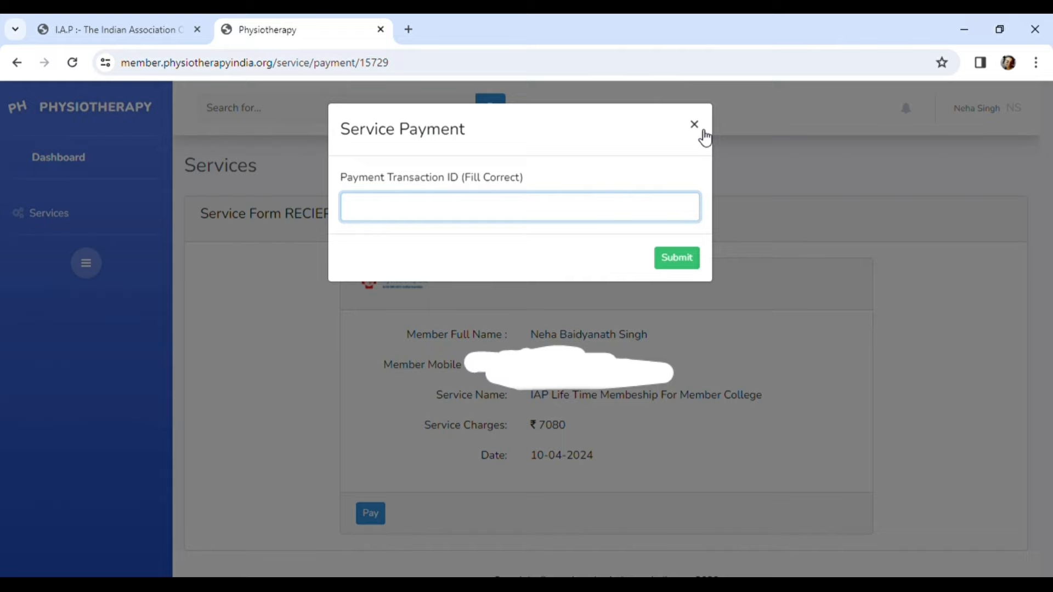
click(694, 125)
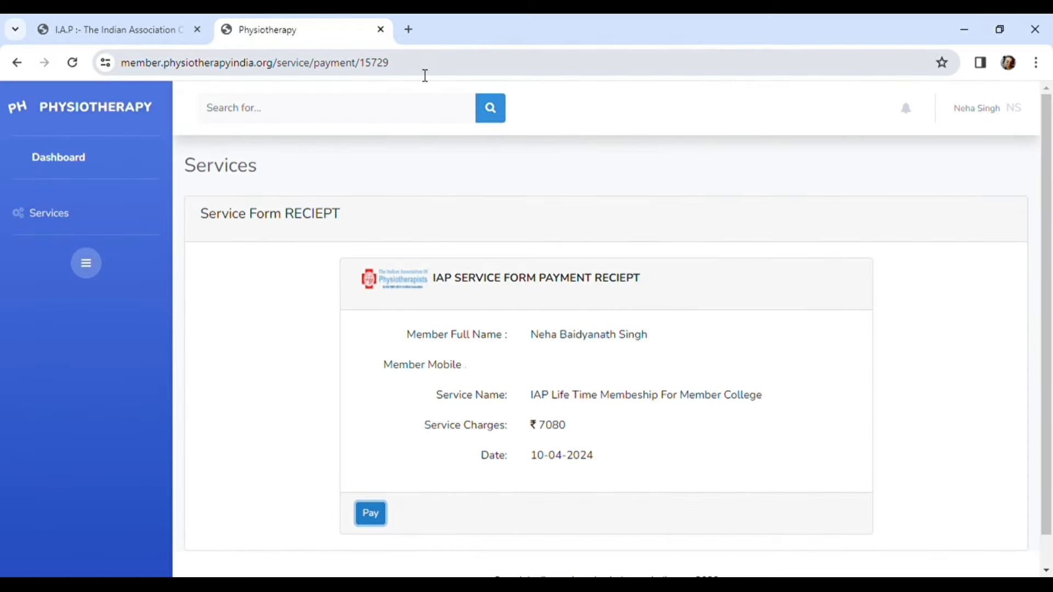
Check the bank details in the Gmail email, then reopen and close the payment transaction form
click(297, 30)
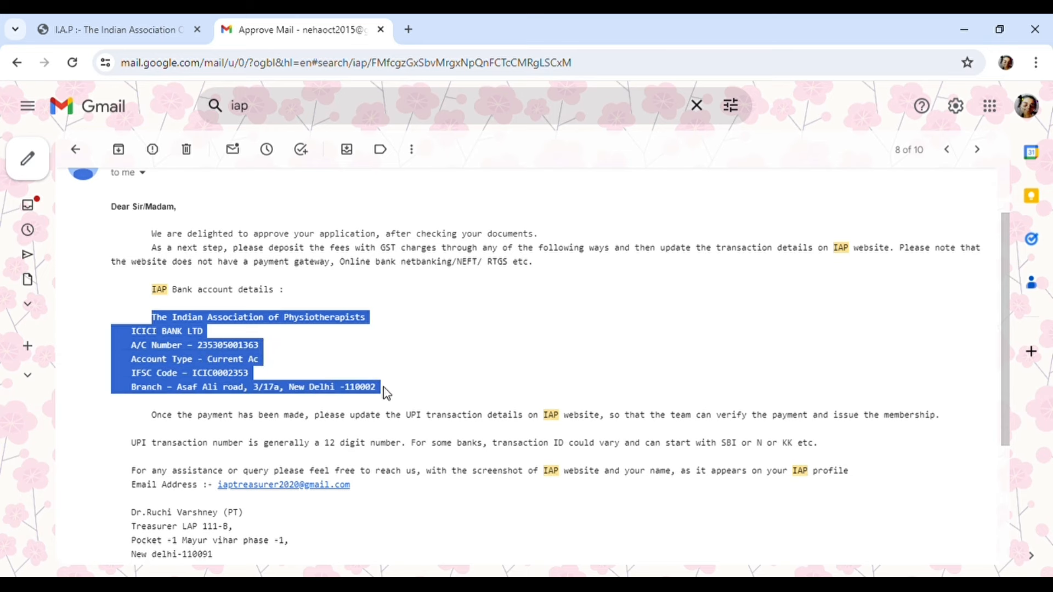
click(376, 395)
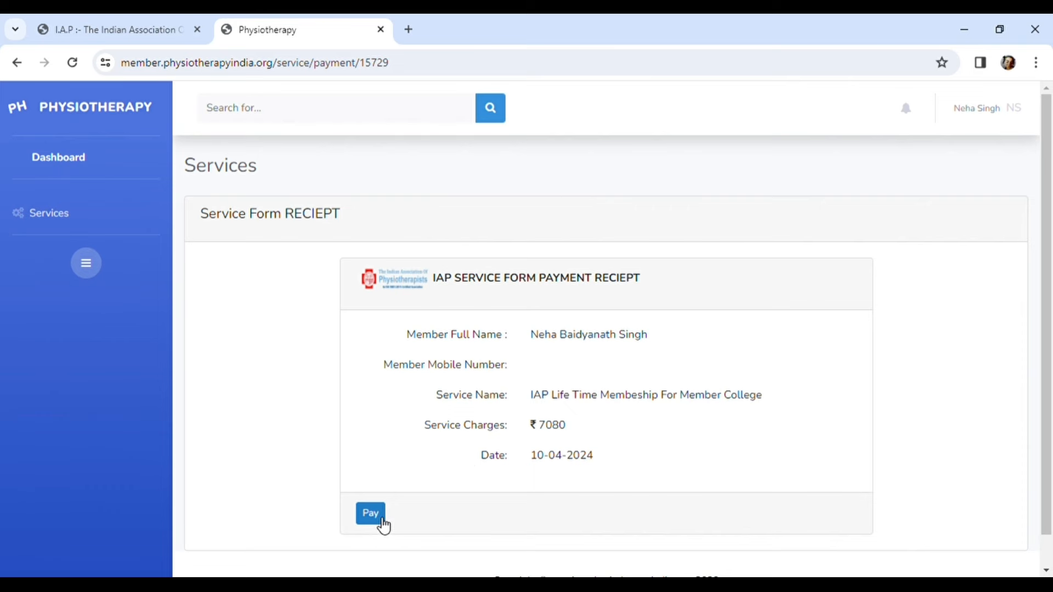
click(371, 513)
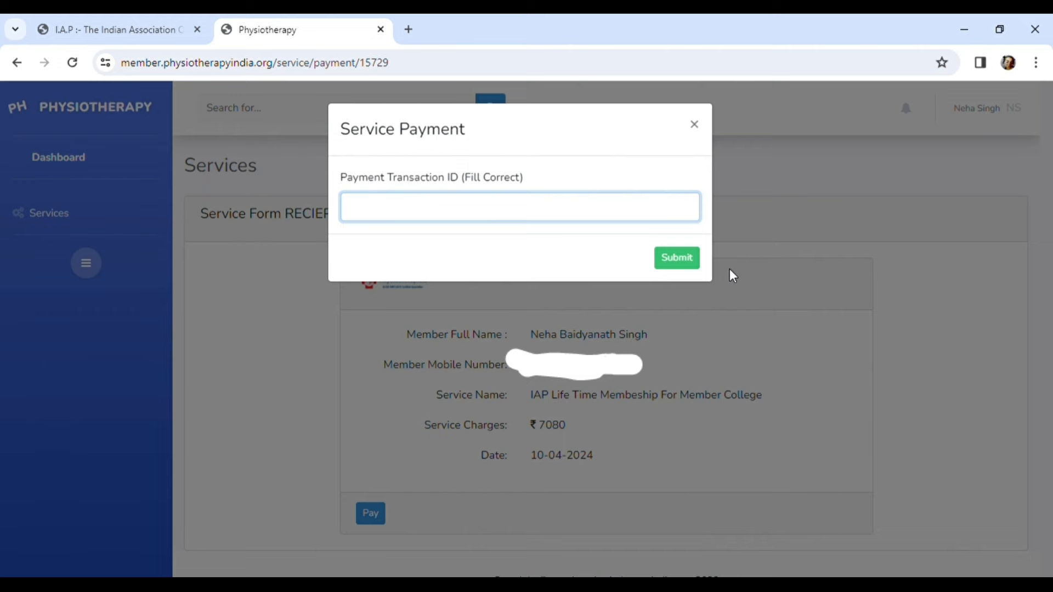
mouse_move(704, 134)
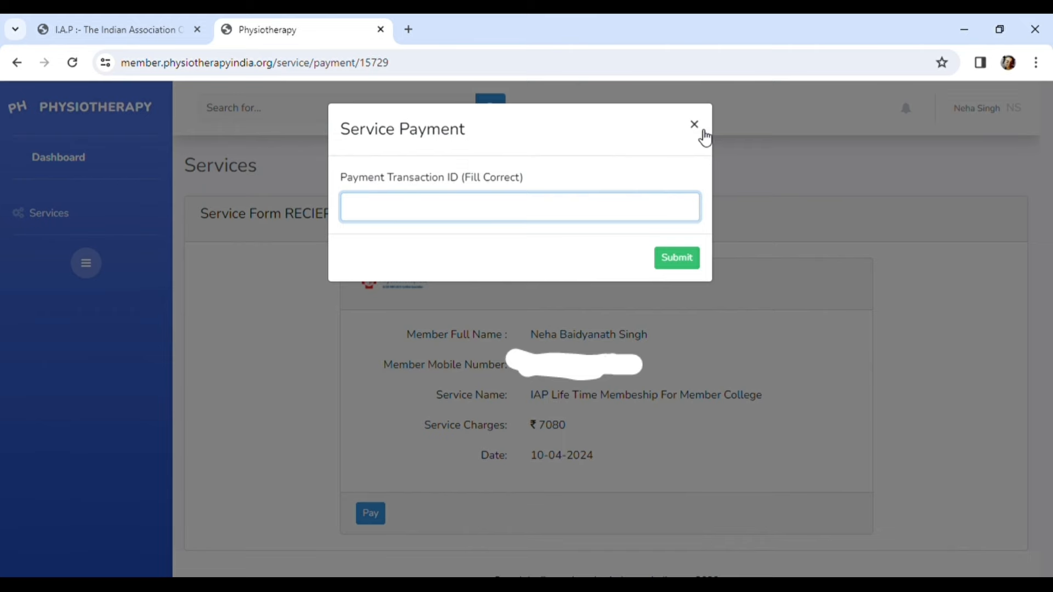
click(695, 125)
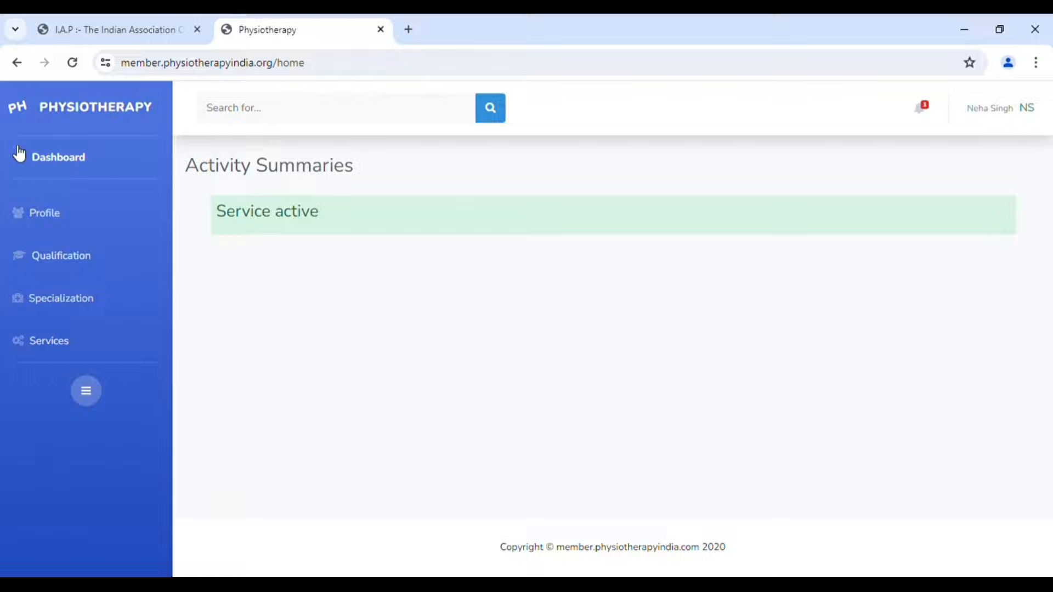
Review the approved entries in the Qualification table of the member profile
click(44, 213)
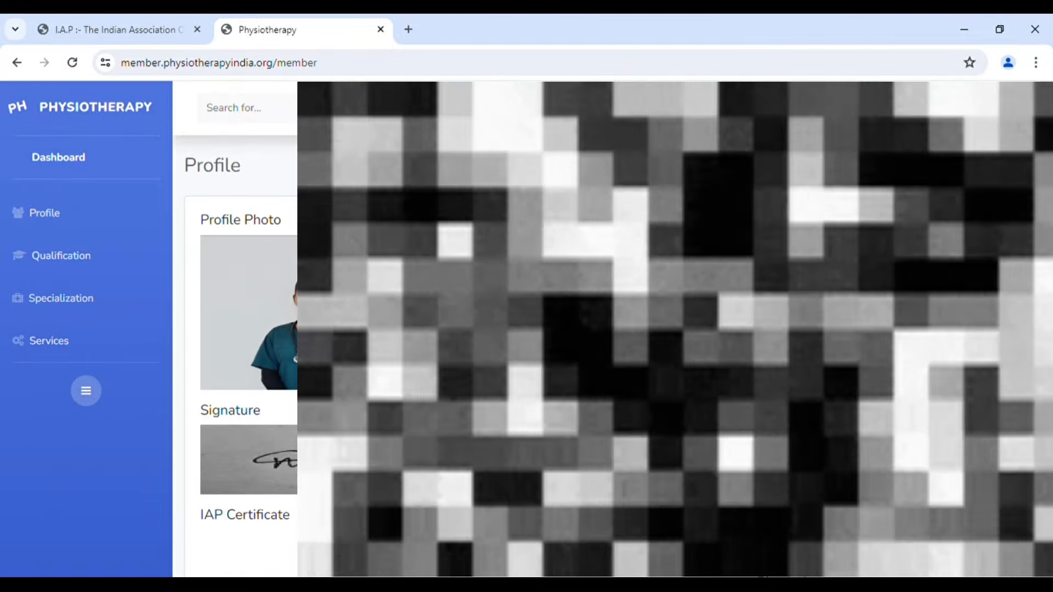
scroll(down, 3)
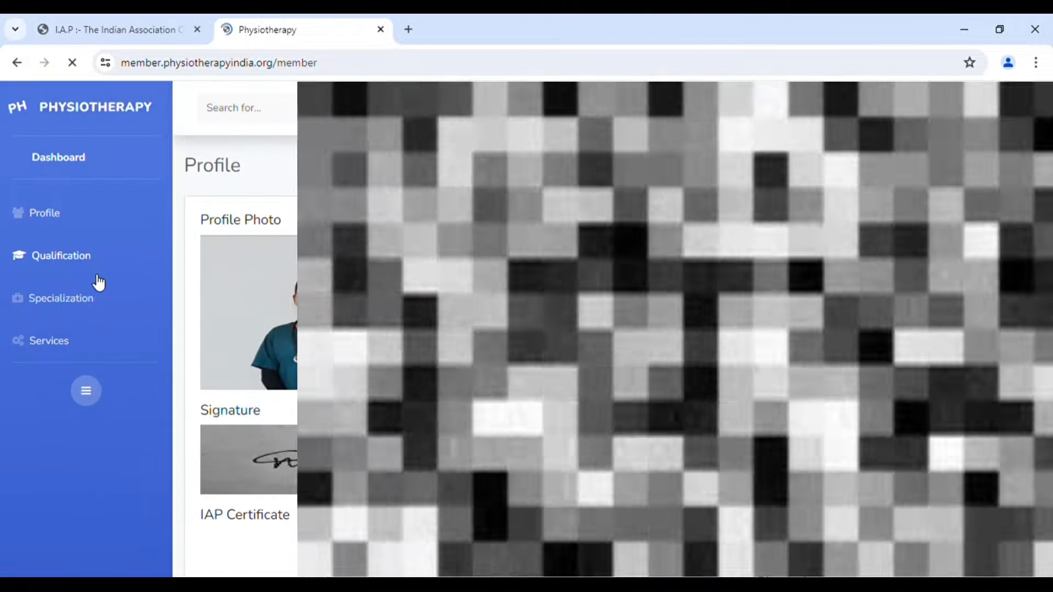
click(61, 256)
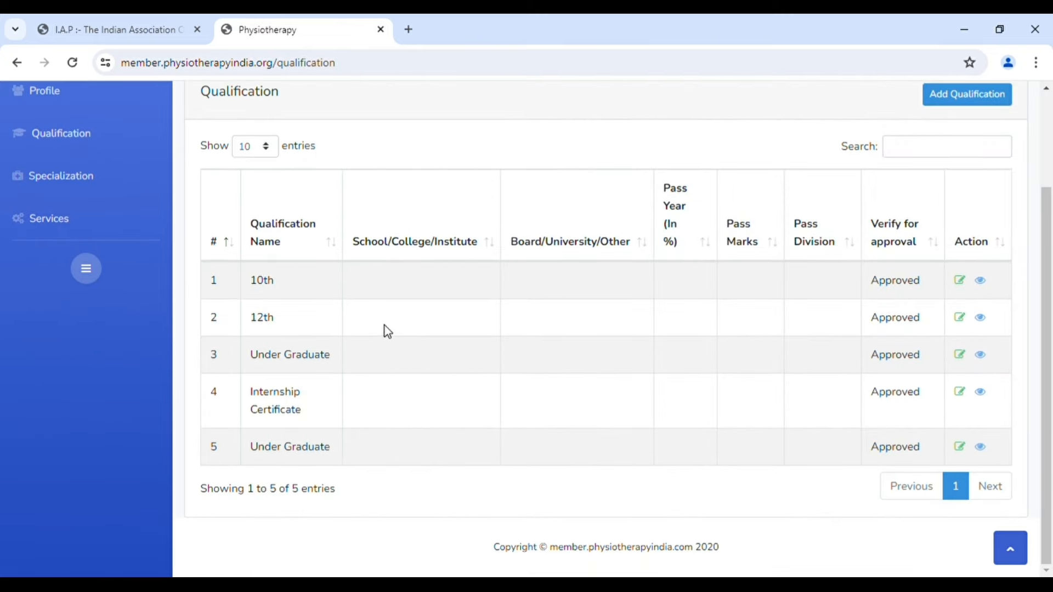
scroll(up, 3)
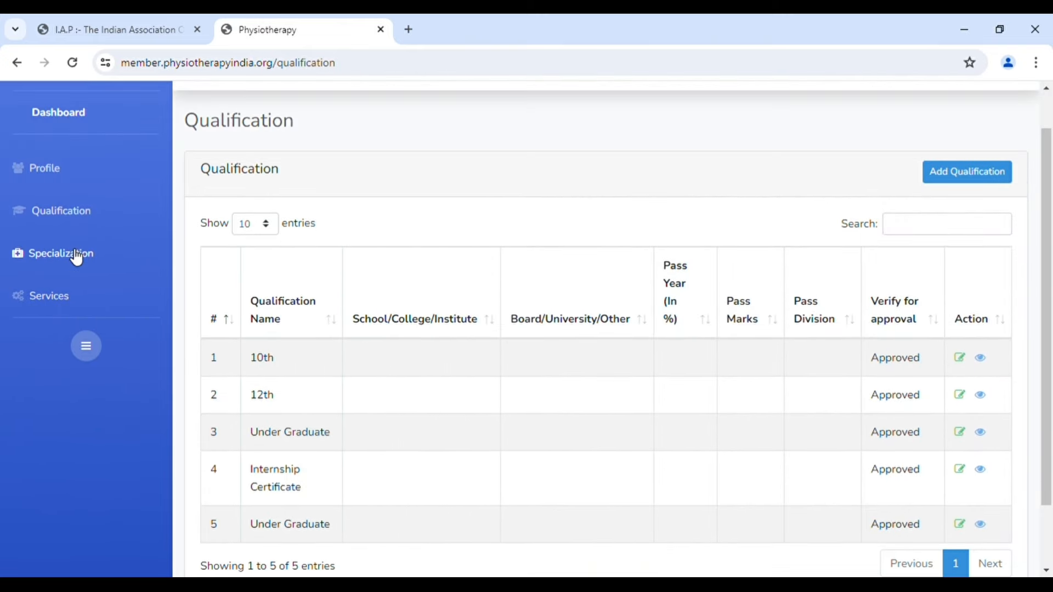
Browse the Select Specializations list, then go to the membership Services list
click(61, 253)
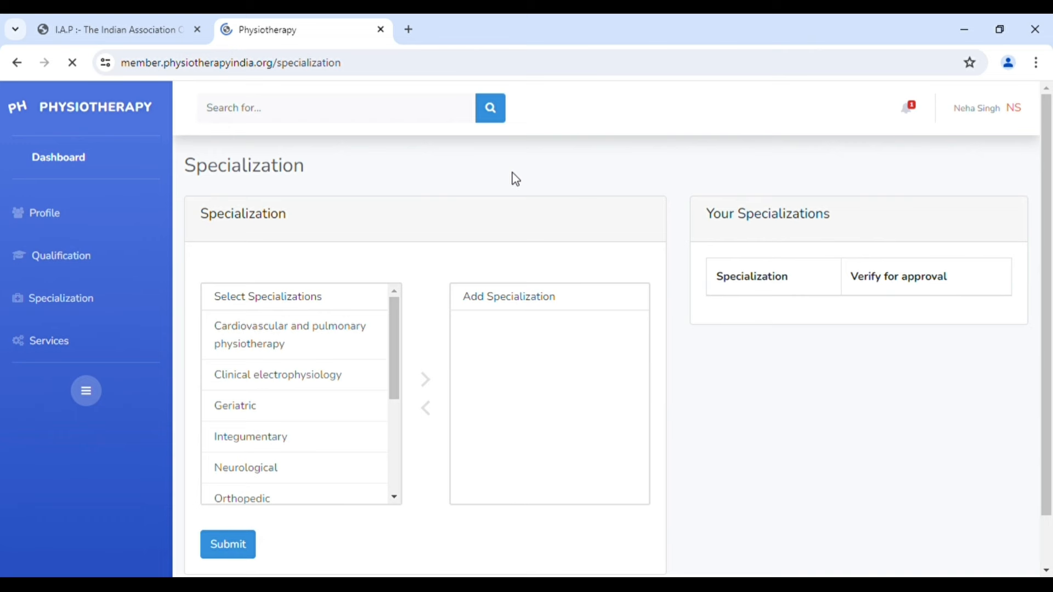
mouse_move(404, 353)
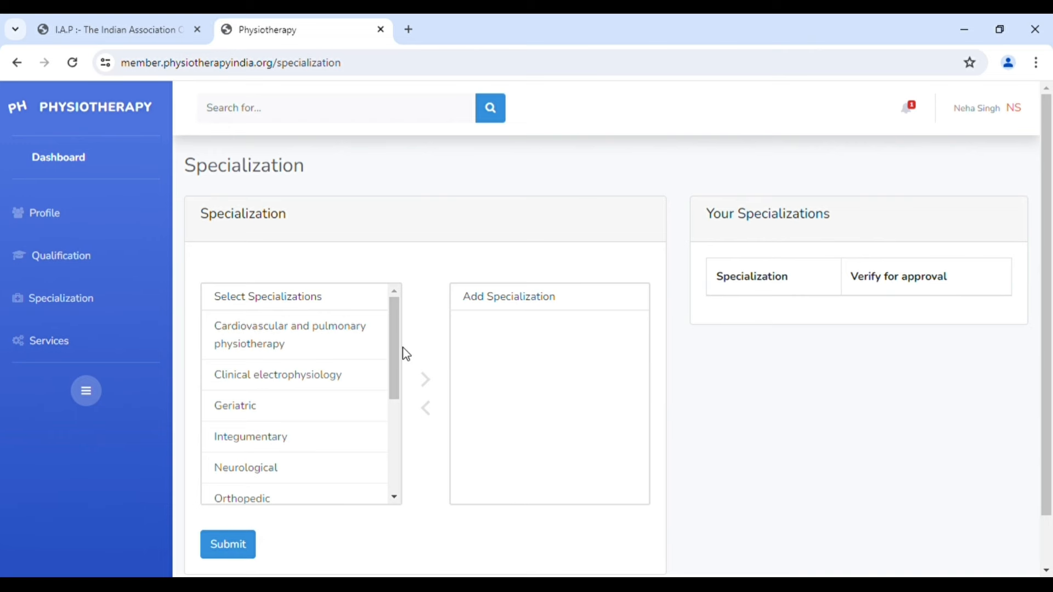
scroll(down, 3)
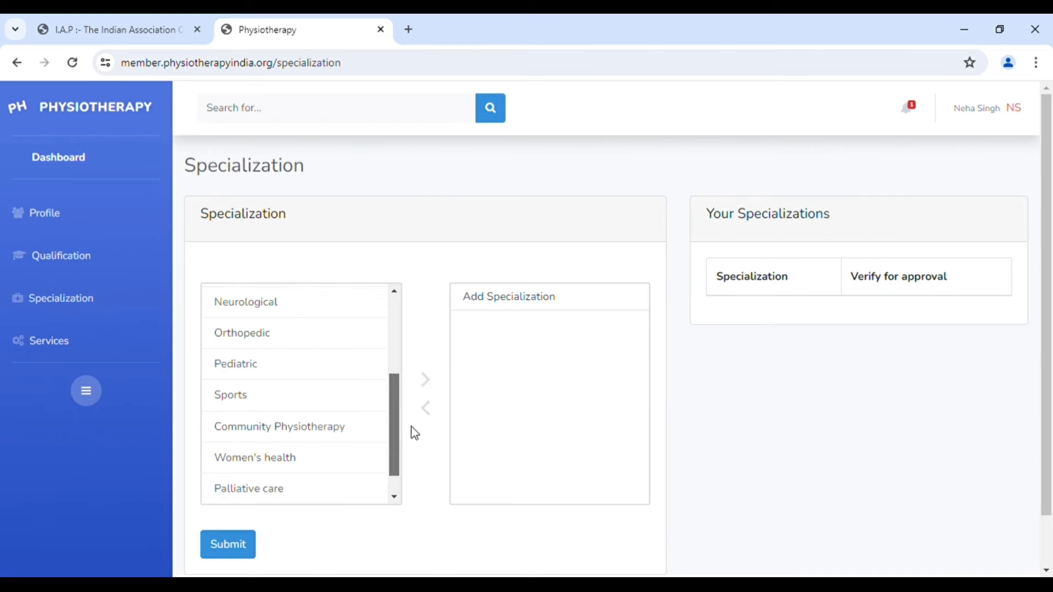
scroll(up, 3)
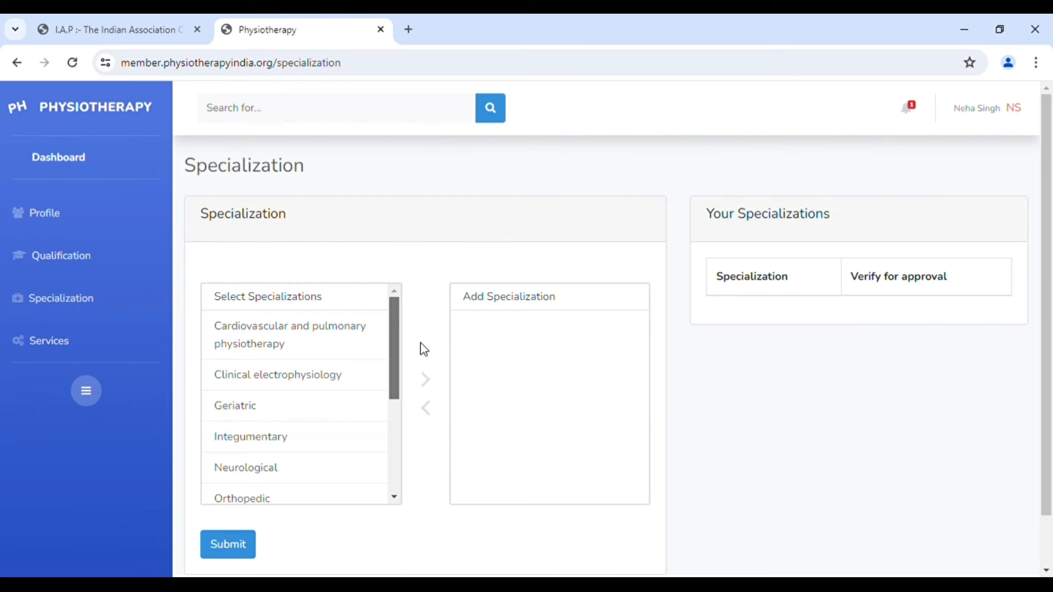
mouse_move(125, 340)
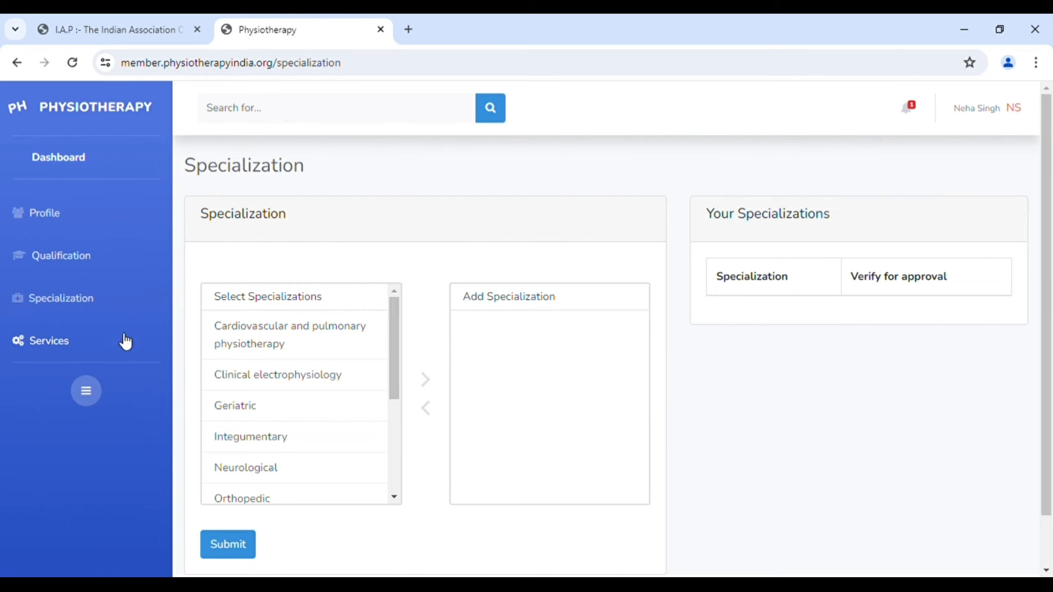
click(48, 341)
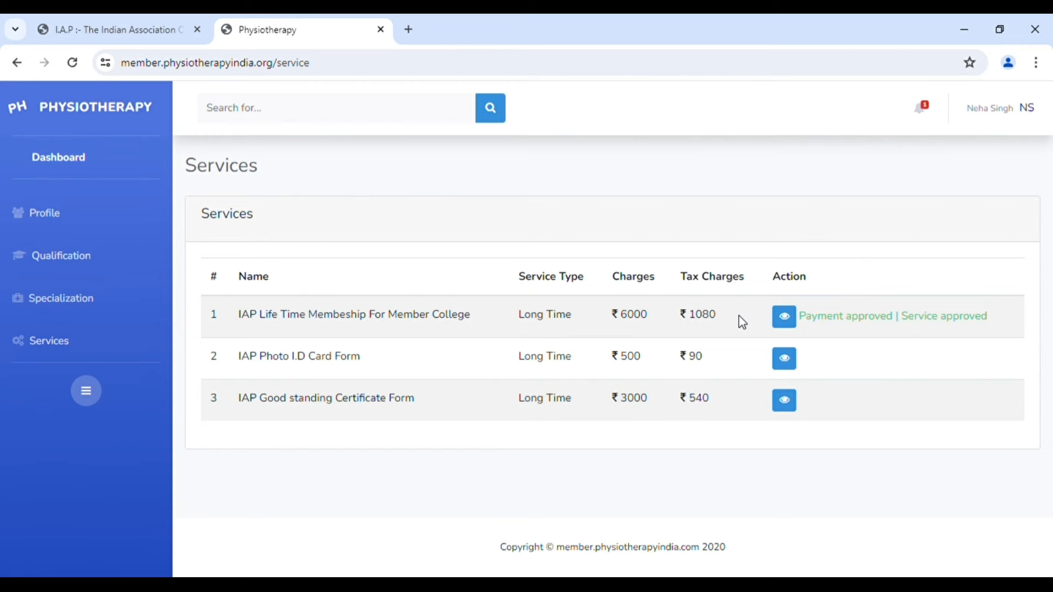
mouse_move(659, 283)
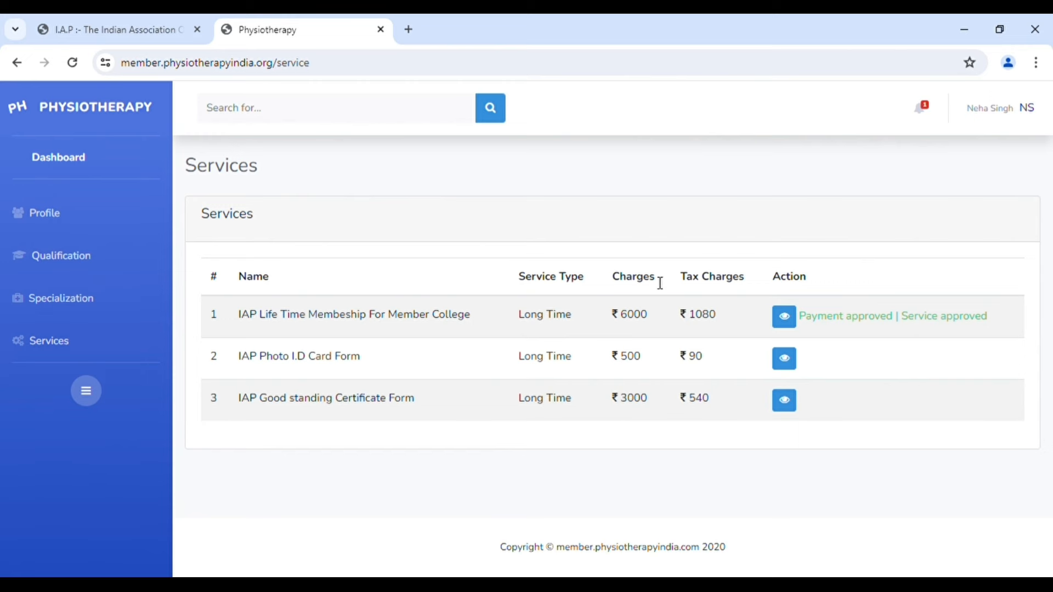
Read the payment-approval alert in the Alerts Center, then switch to Gmail
click(918, 108)
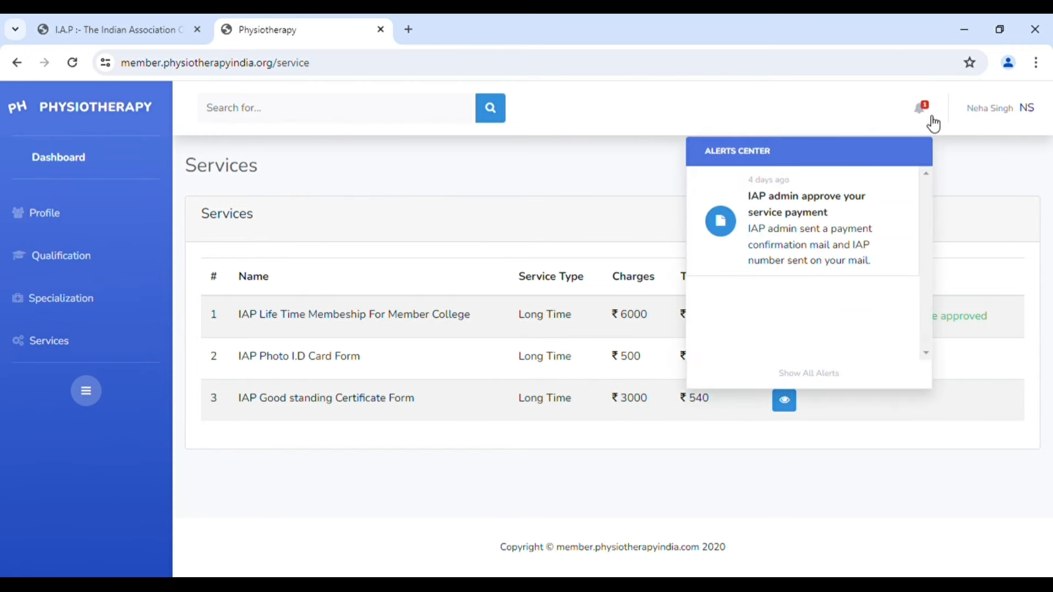
click(298, 29)
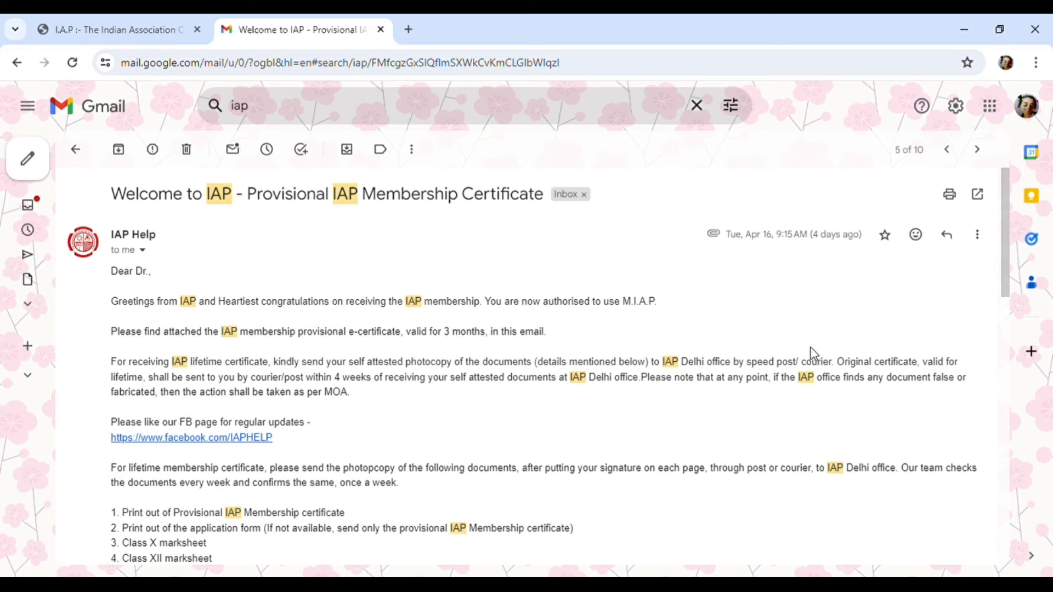
mouse_move(586, 417)
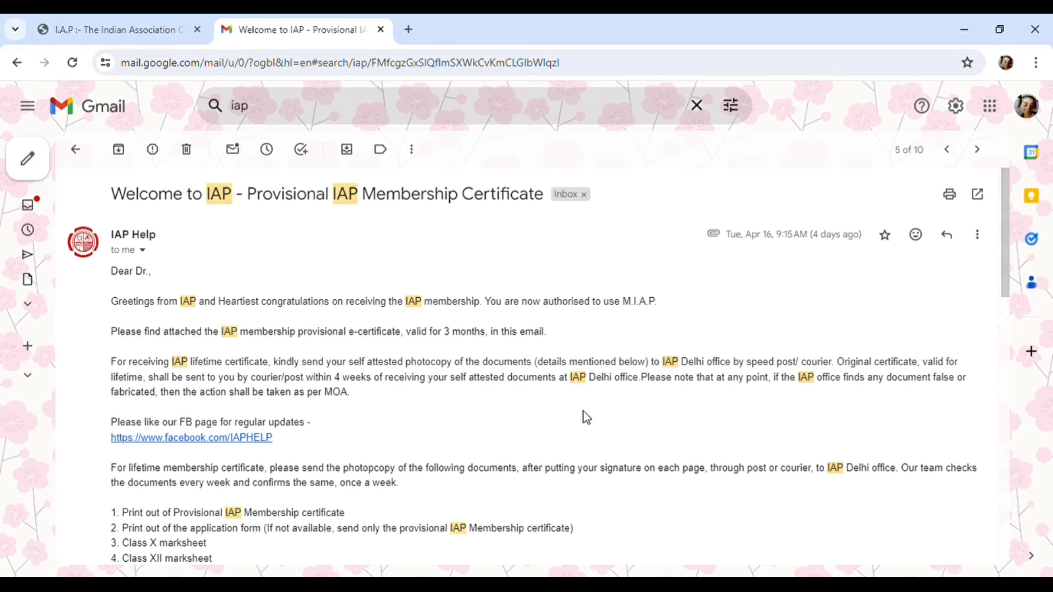
mouse_move(628, 414)
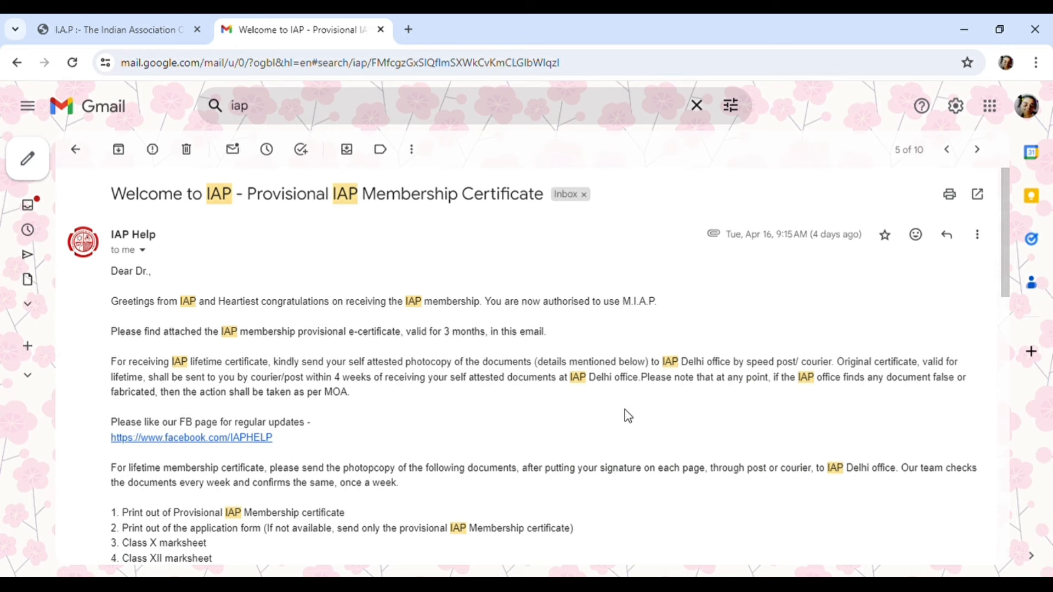
Preview the provisional membership certificate PDF and scroll through the list of documents to post
scroll(down, 3)
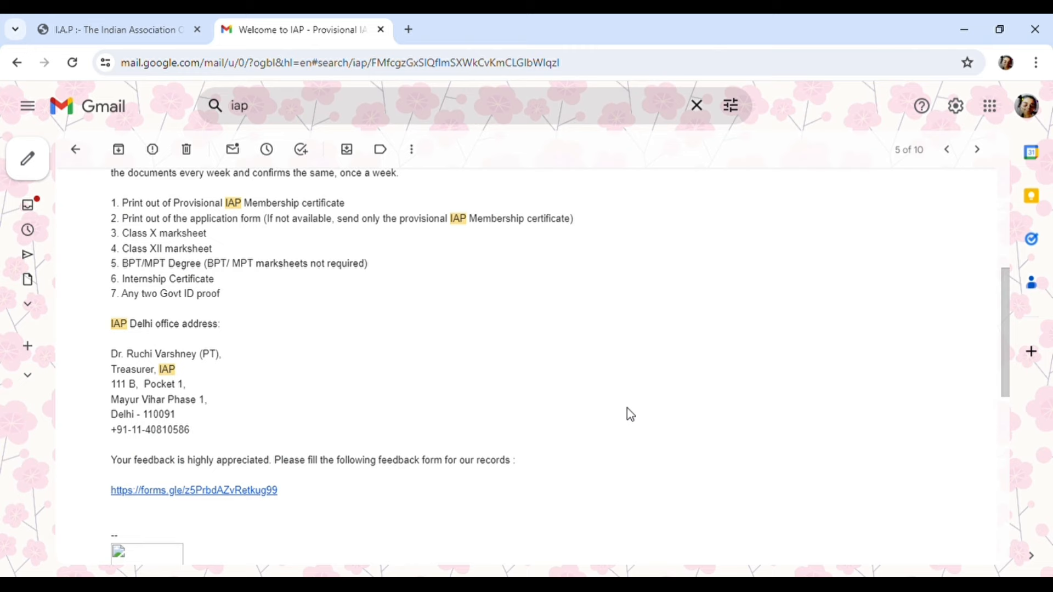
scroll(down, 3)
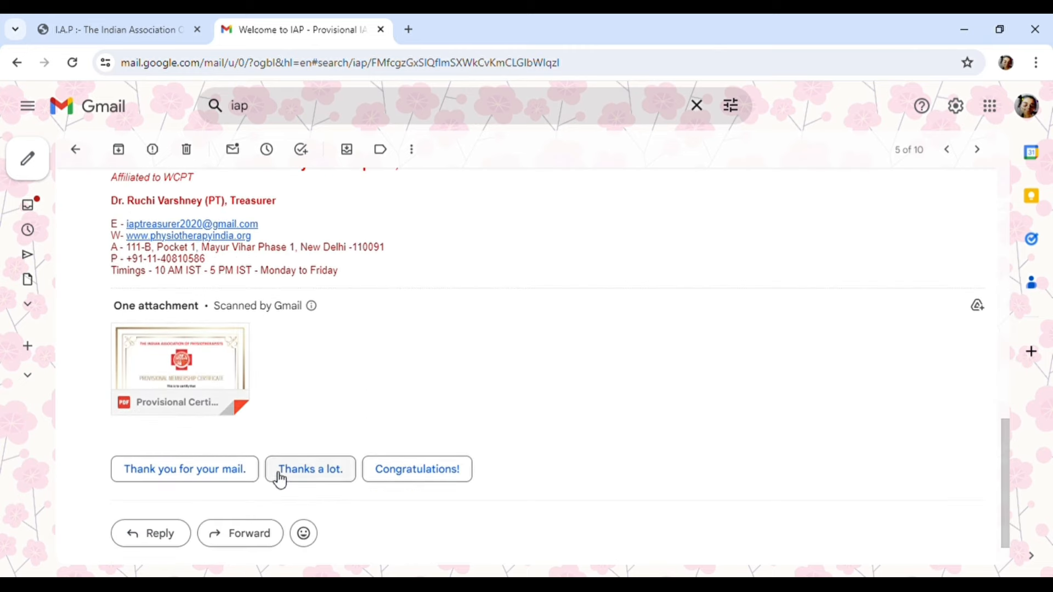
click(180, 358)
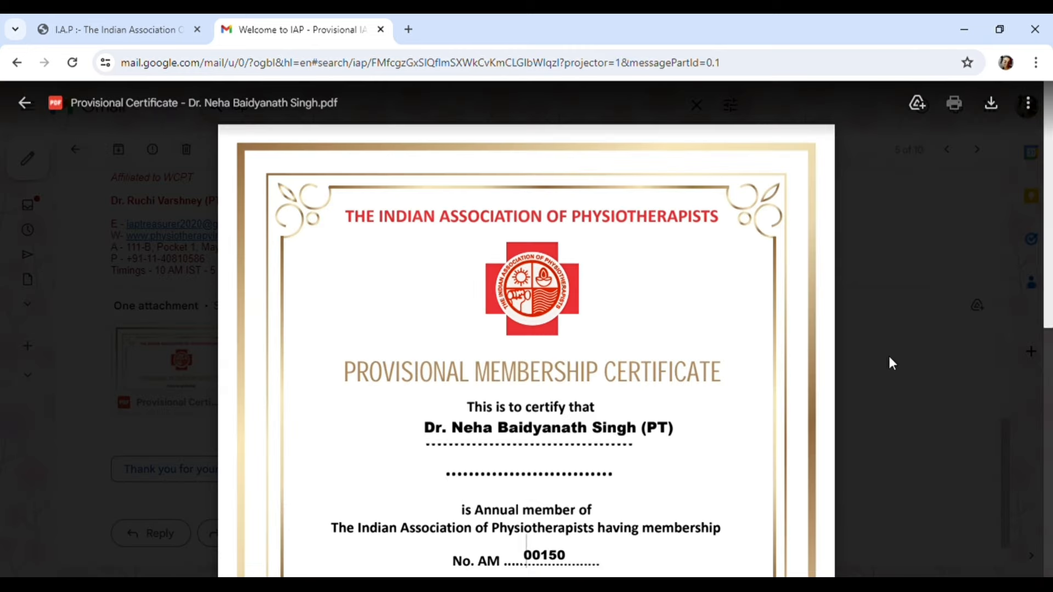
scroll(down, 3)
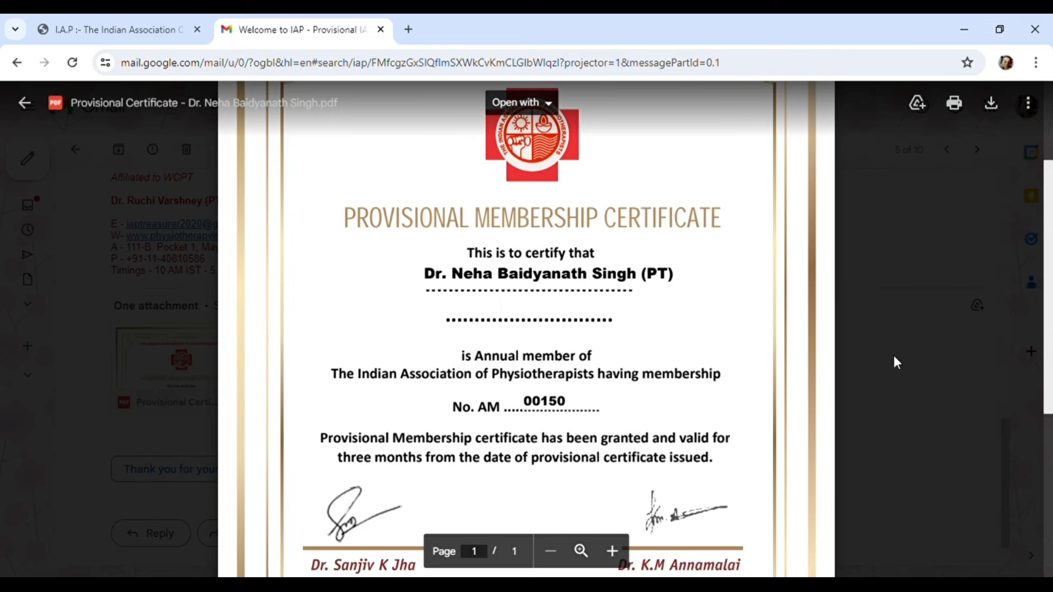
scroll(down, 3)
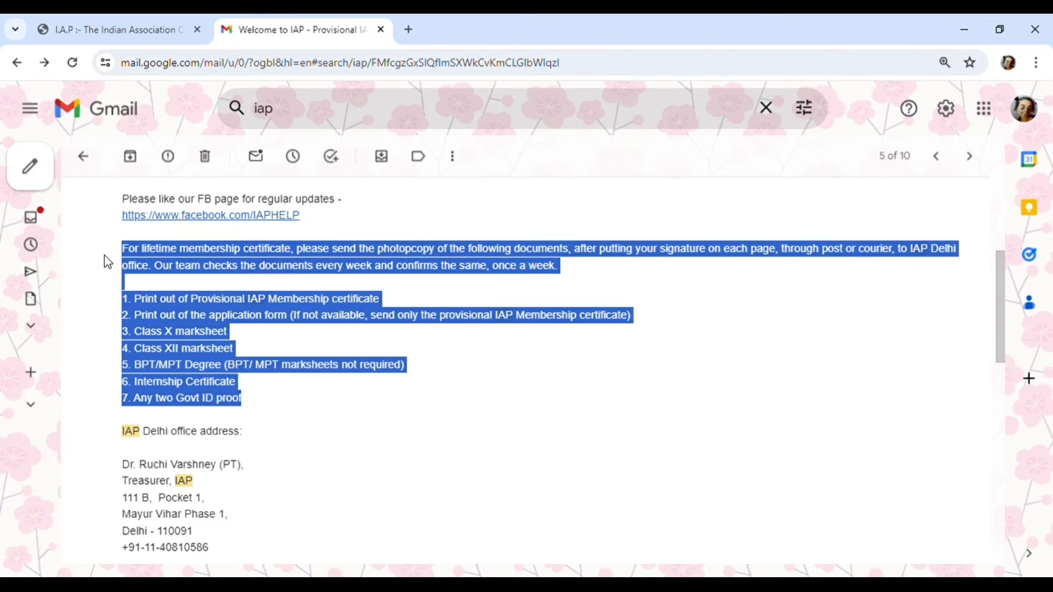
mouse_move(213, 303)
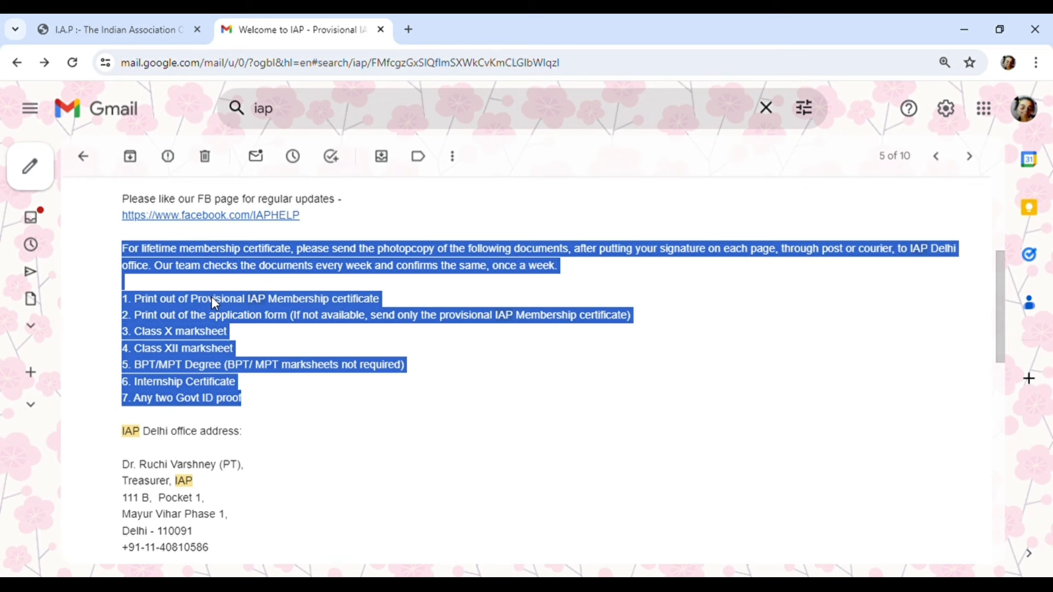
mouse_move(283, 355)
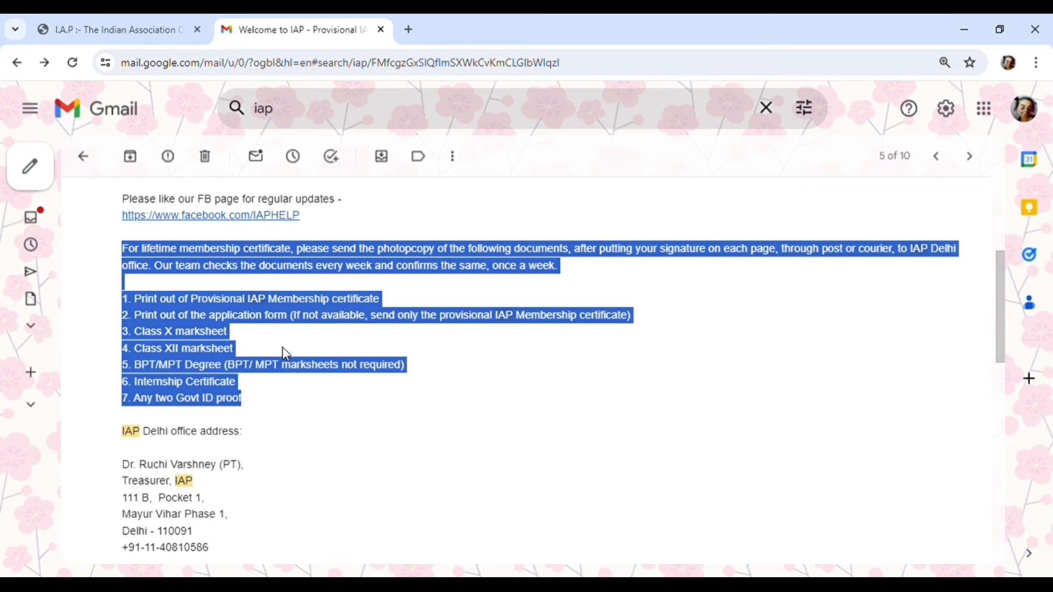
scroll(down, 3)
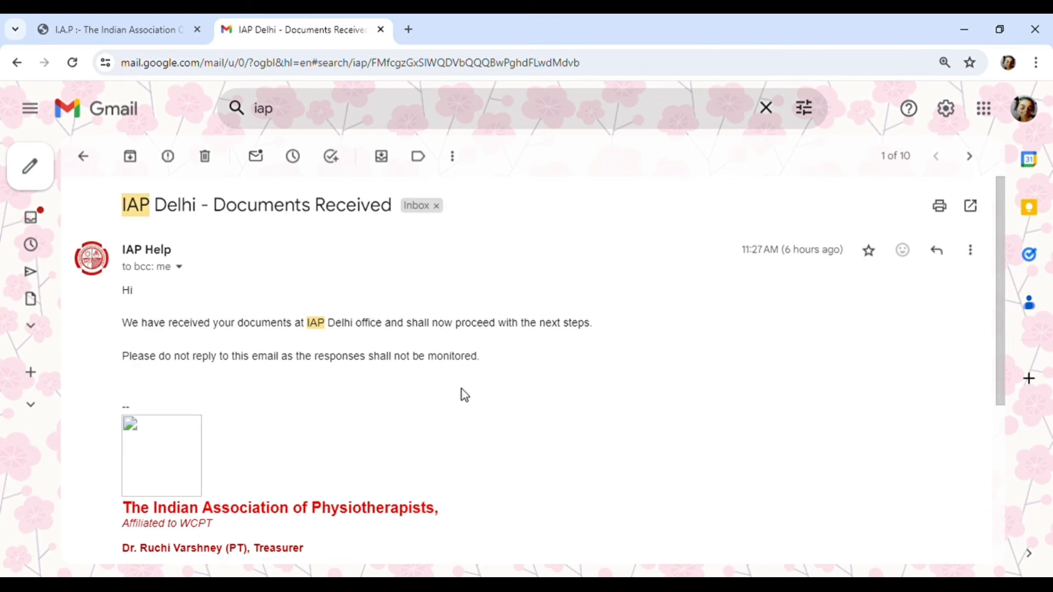
mouse_move(629, 321)
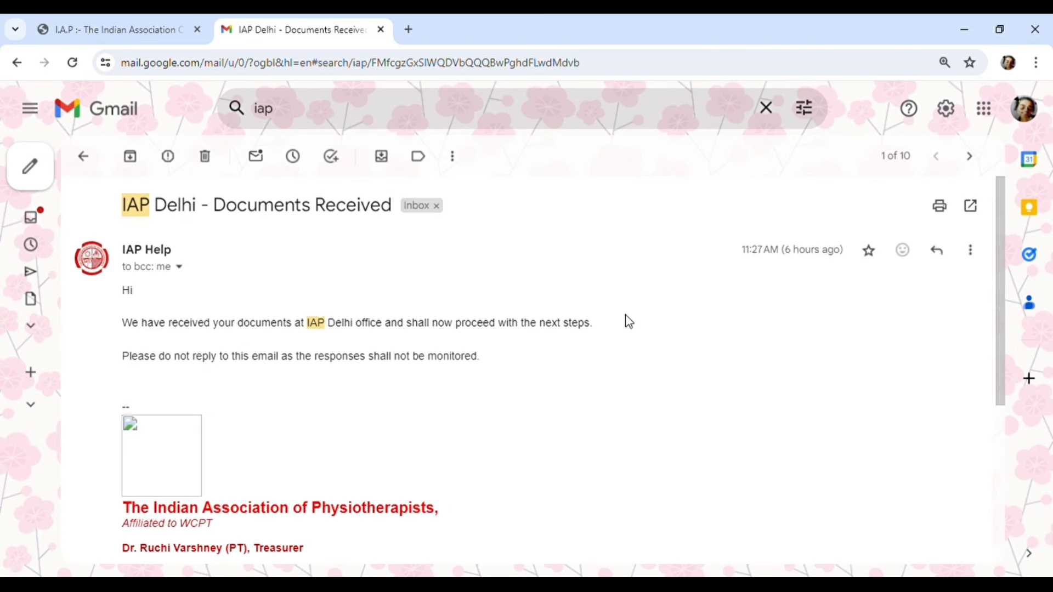
mouse_move(939, 231)
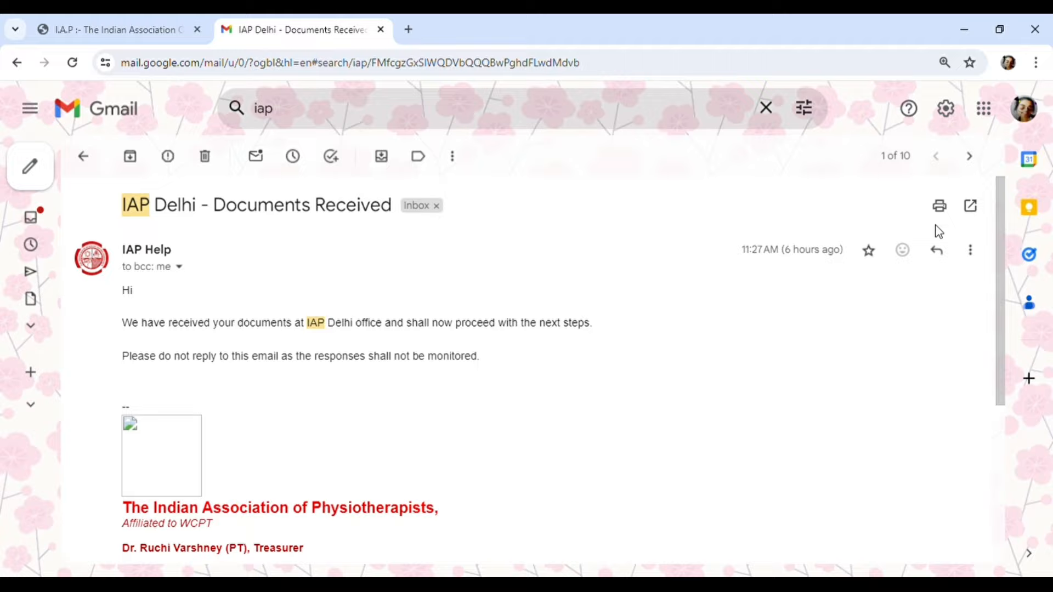
mouse_move(939, 205)
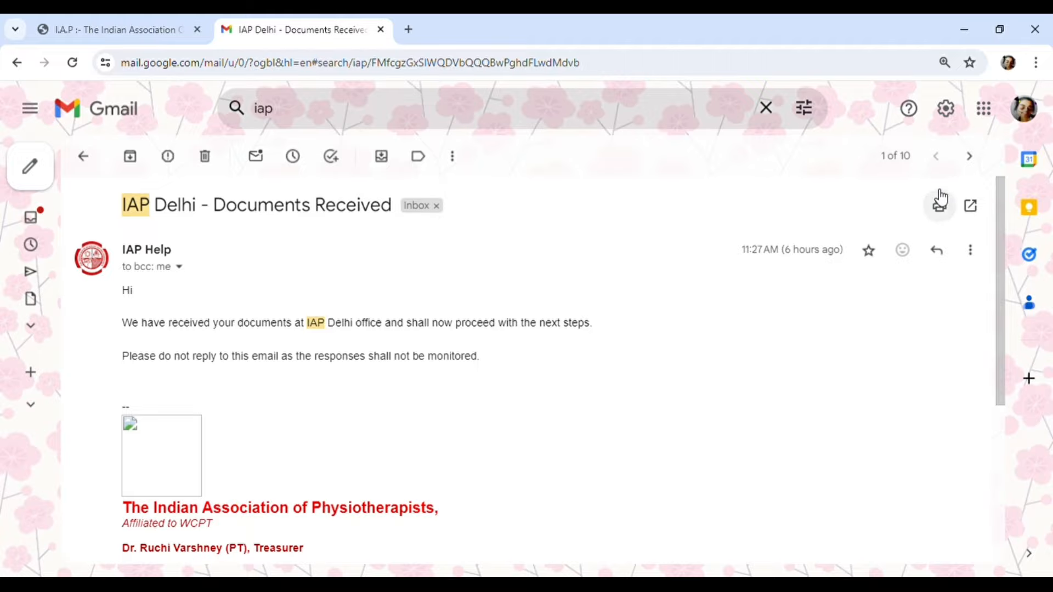